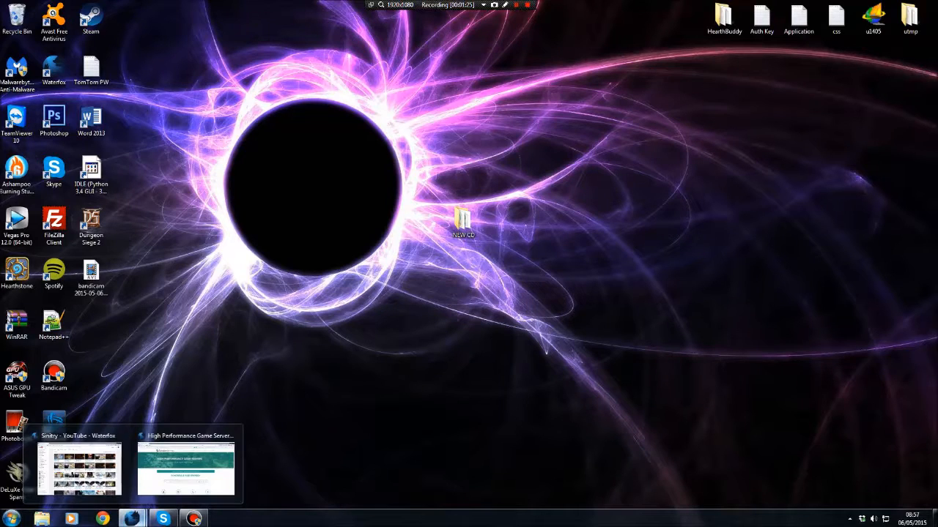
# Bring the Waterfox window with the Serenity Servers homepage to the front.
pyautogui.click(187, 465)
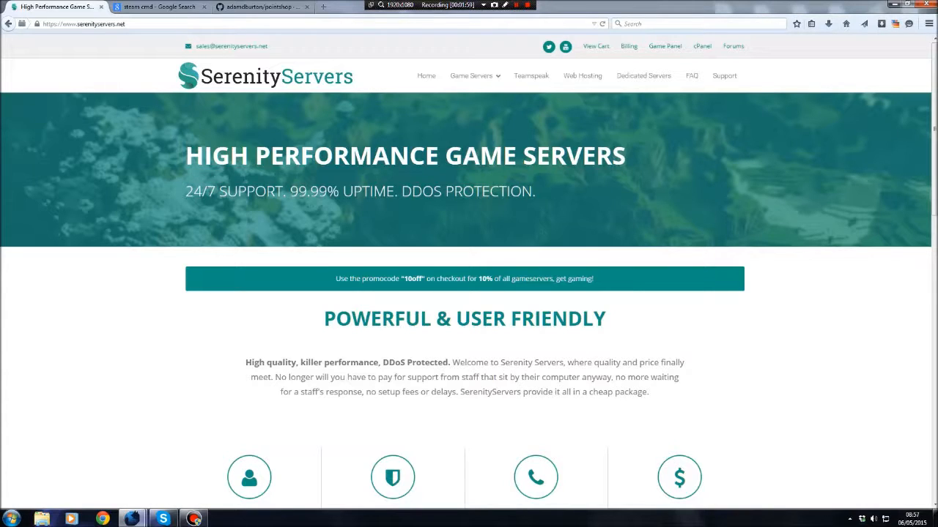
pyautogui.scroll(-3)
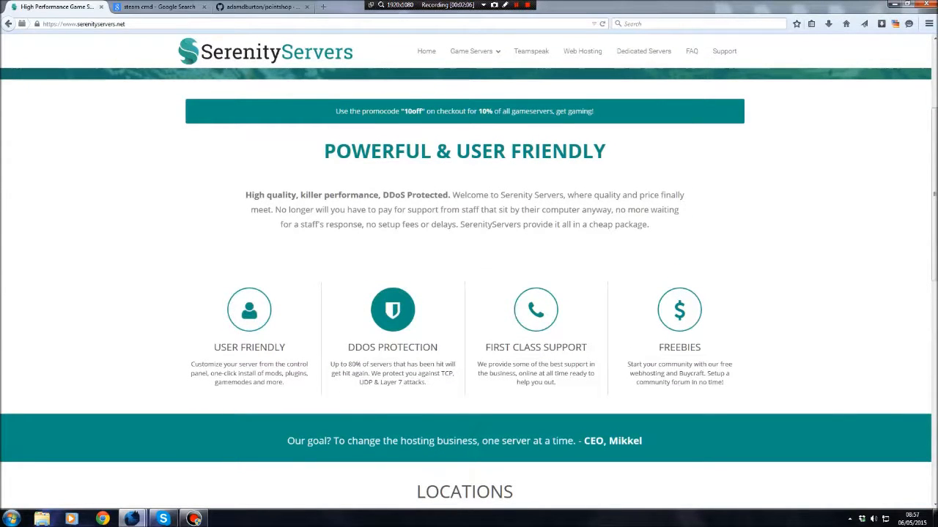
pyautogui.moveTo(535, 310)
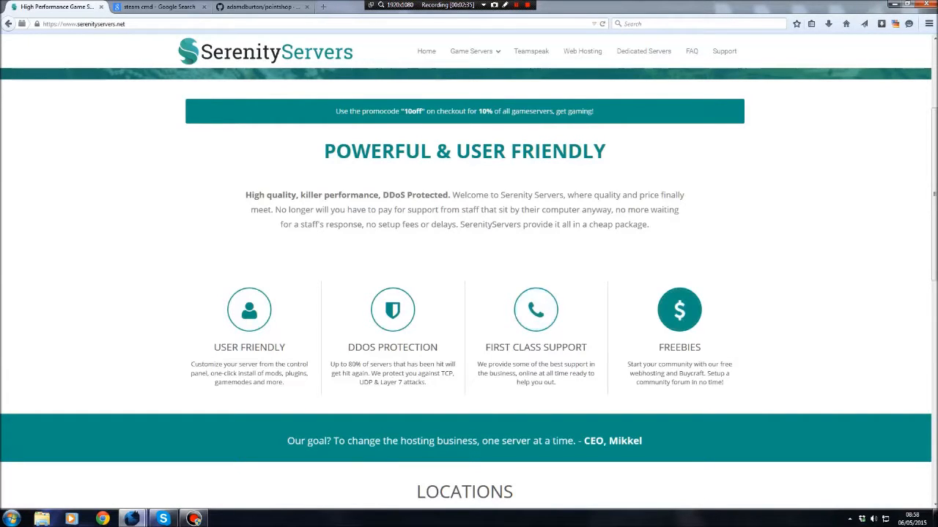
pyautogui.scroll(-3)
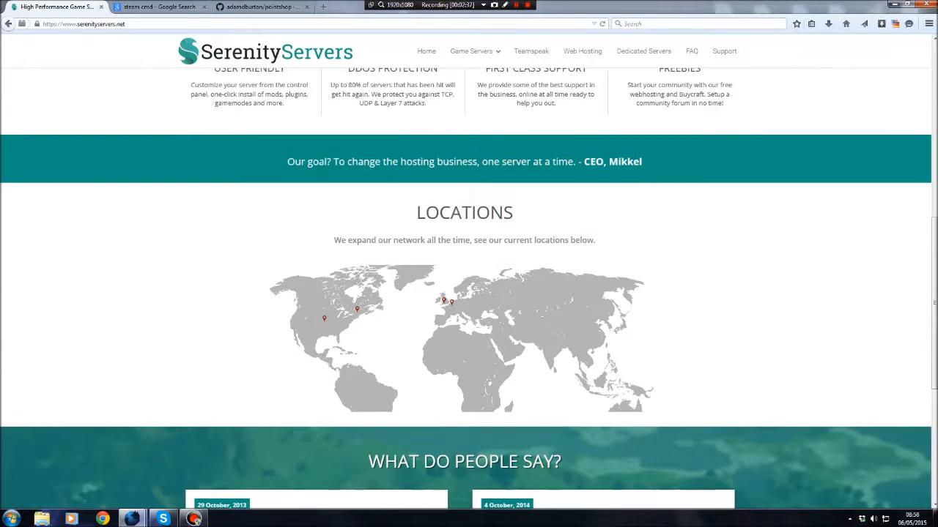
pyautogui.scroll(3)
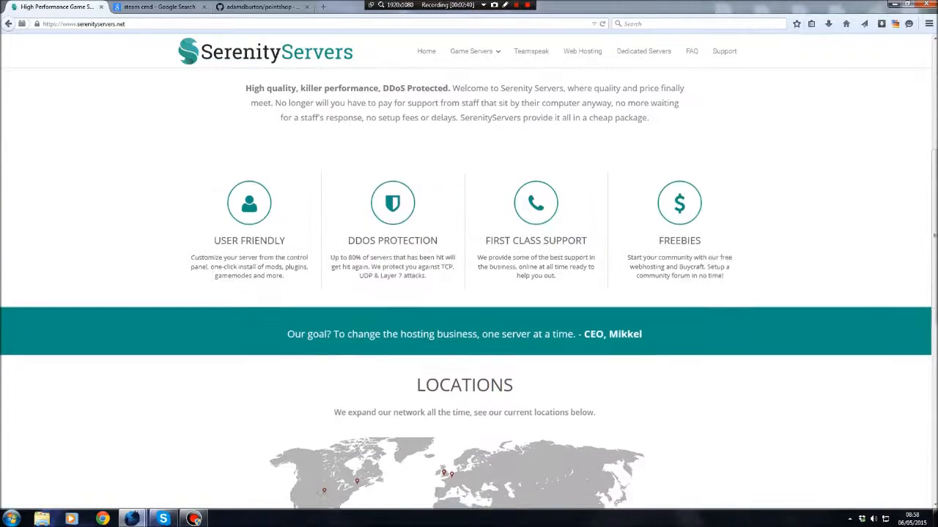
pyautogui.scroll(-3)
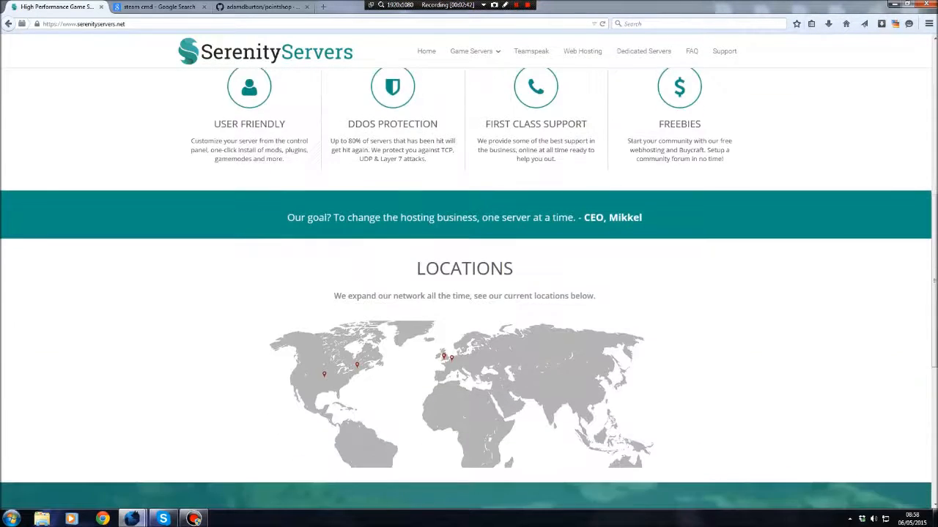
pyautogui.scroll(3)
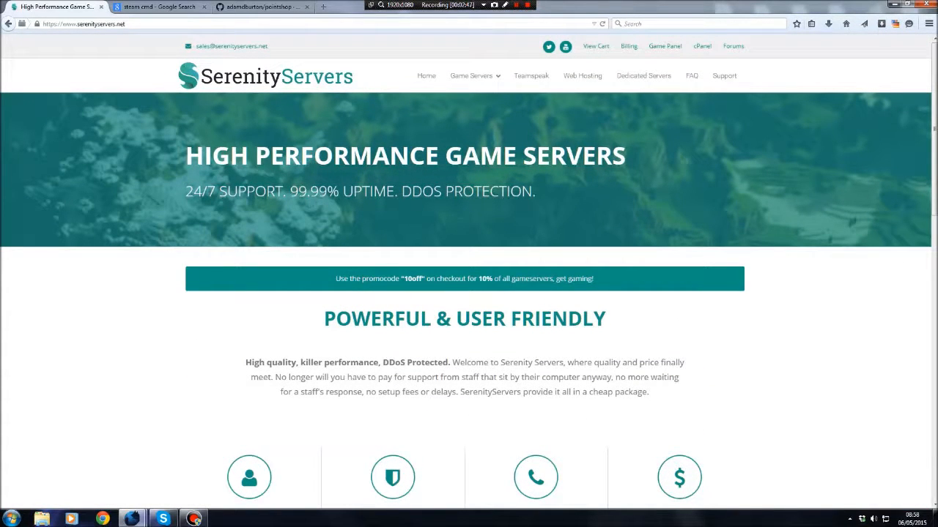
# Open the Garry's Mod hosting page from Game Servers and scroll to its £0.37 per-slot price.
pyautogui.click(474, 76)
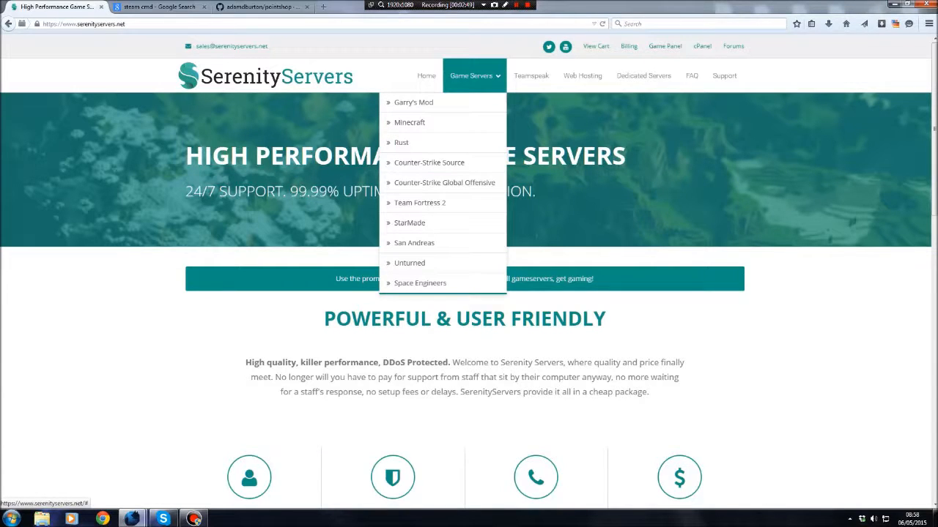
pyautogui.moveTo(413, 101)
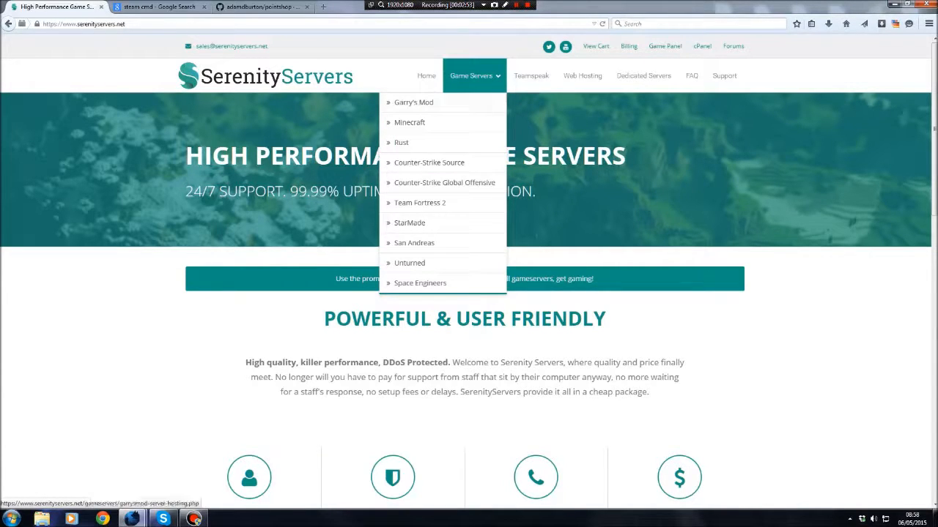
pyautogui.moveTo(412, 123)
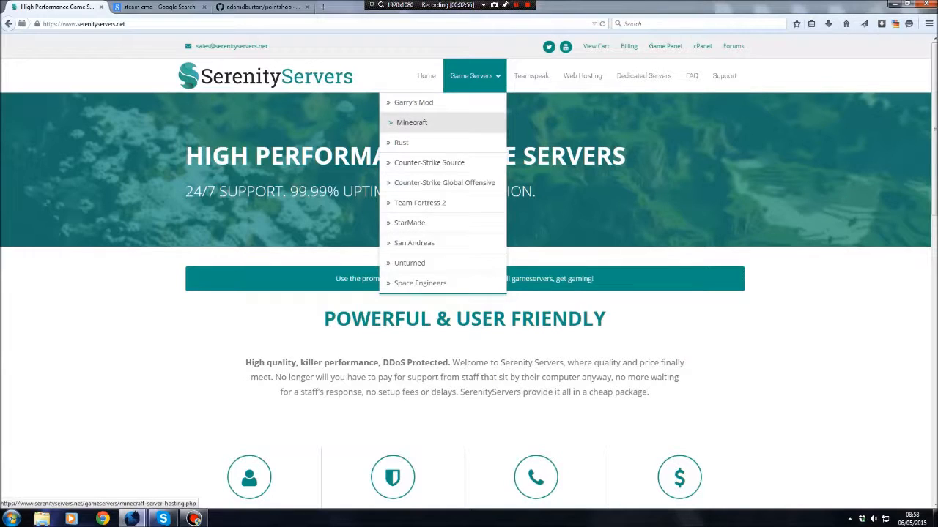
pyautogui.moveTo(446, 182)
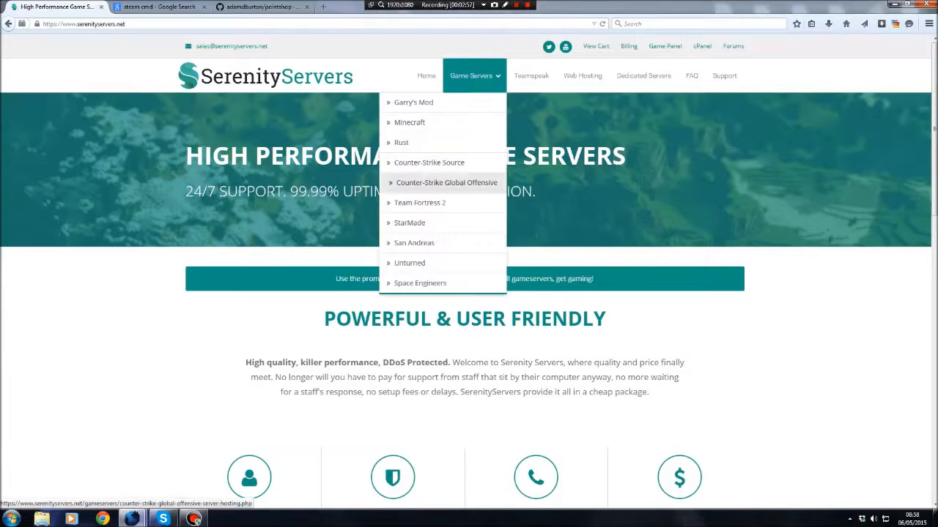
pyautogui.moveTo(421, 203)
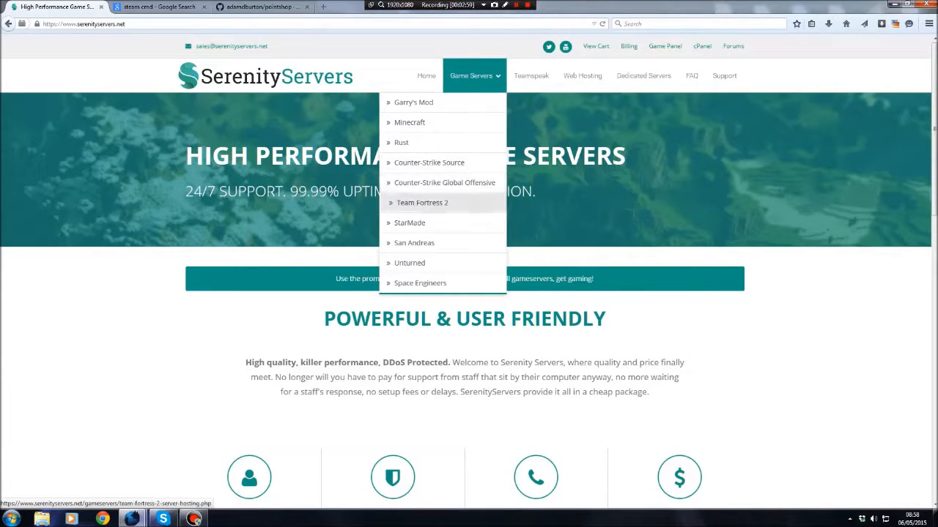
pyautogui.moveTo(415, 101)
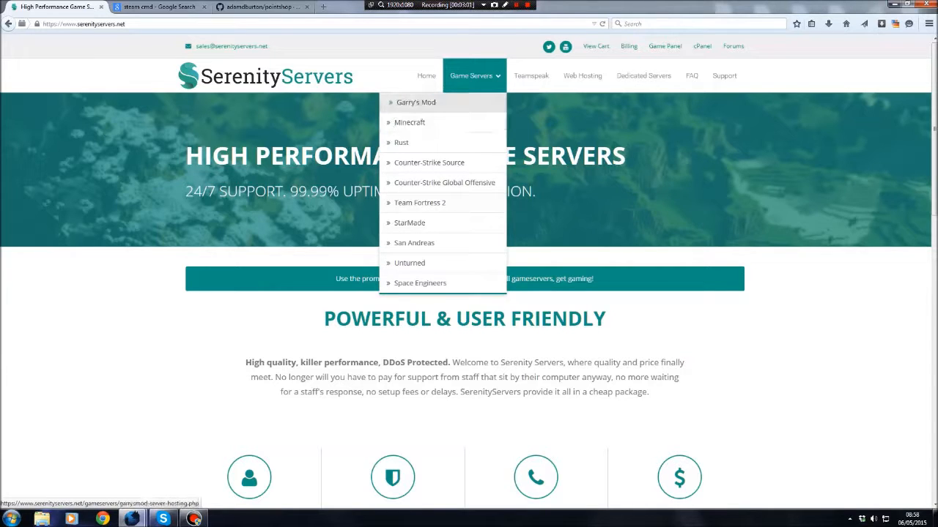
pyautogui.click(416, 102)
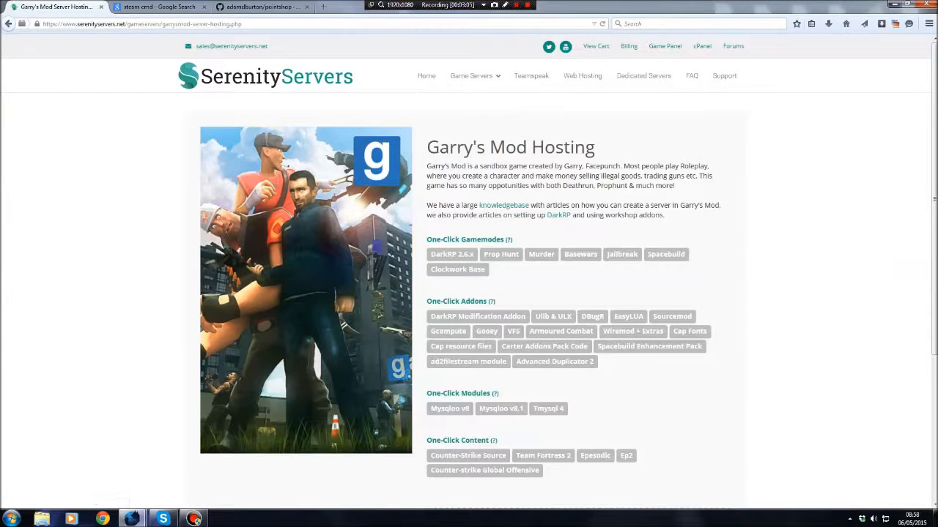
pyautogui.scroll(-3)
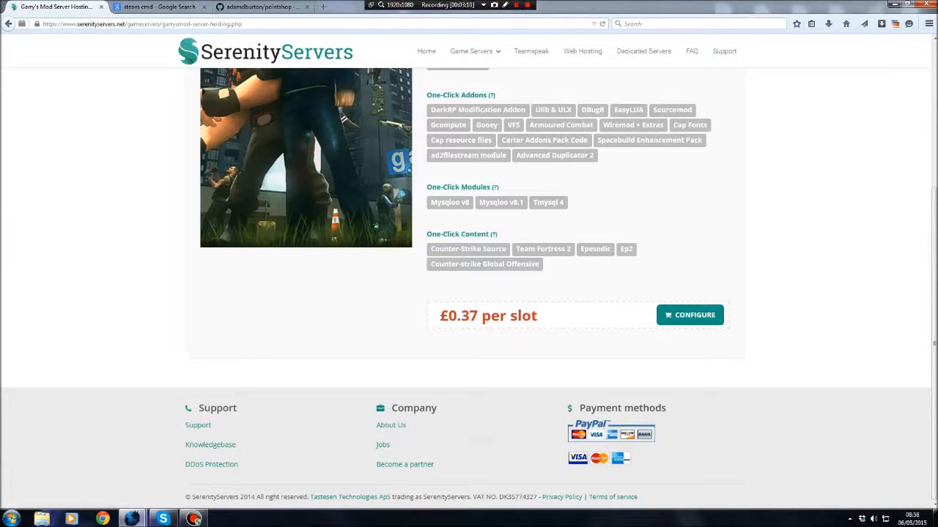
# Start a Garry's Mod server order and look over the cart configuration page.
pyautogui.click(690, 315)
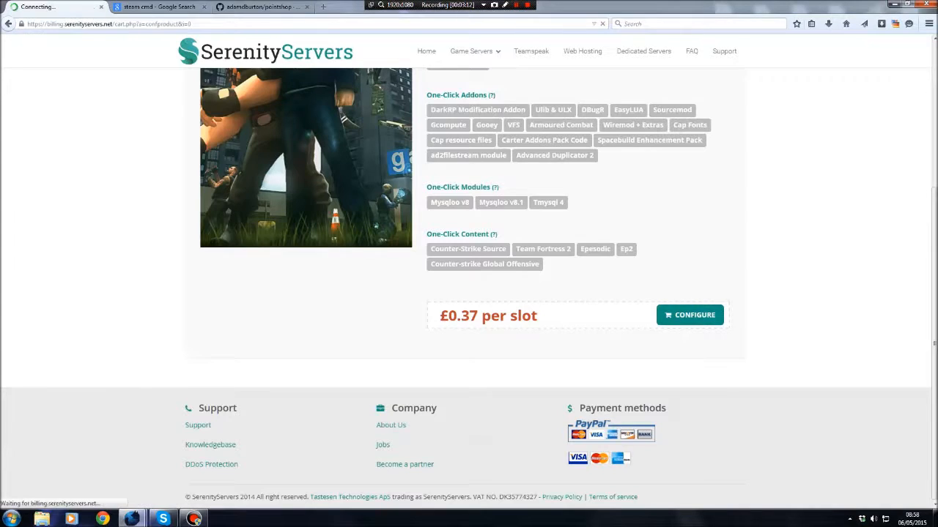
pyautogui.click(690, 314)
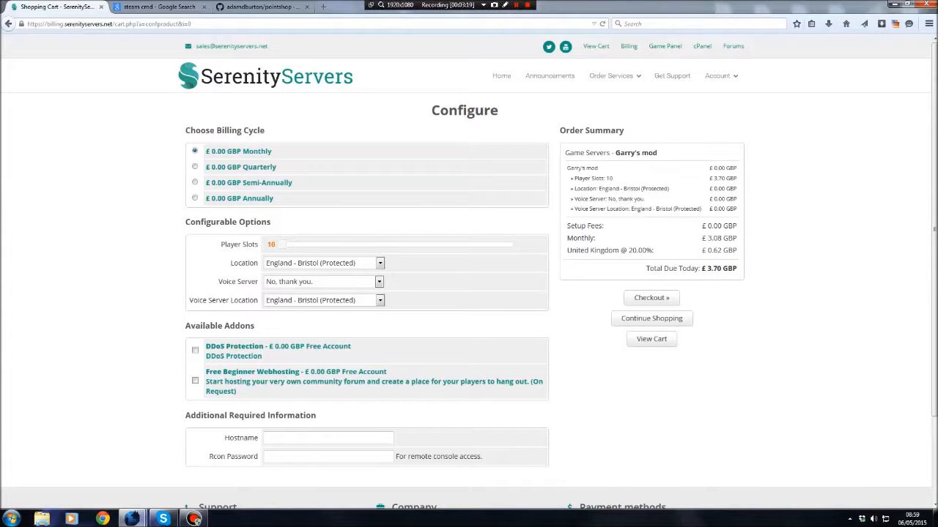
pyautogui.scroll(-3)
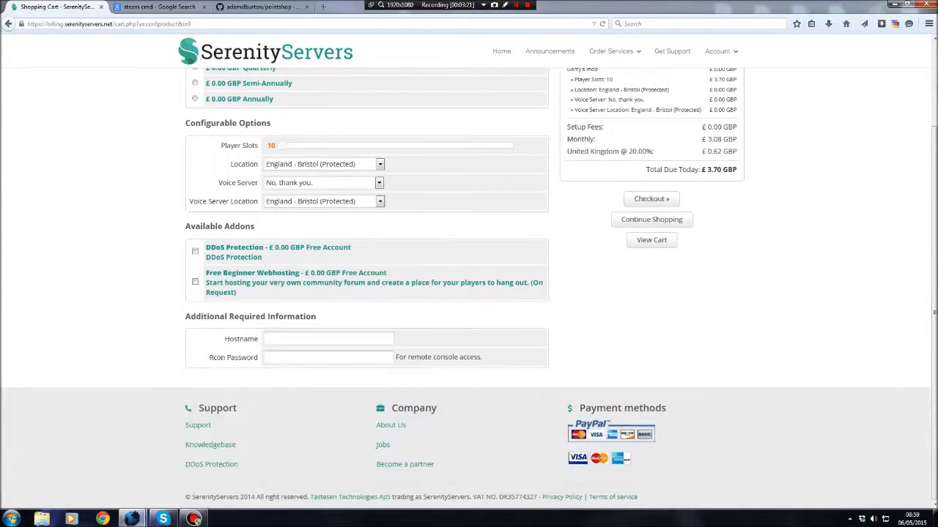
pyautogui.scroll(3)
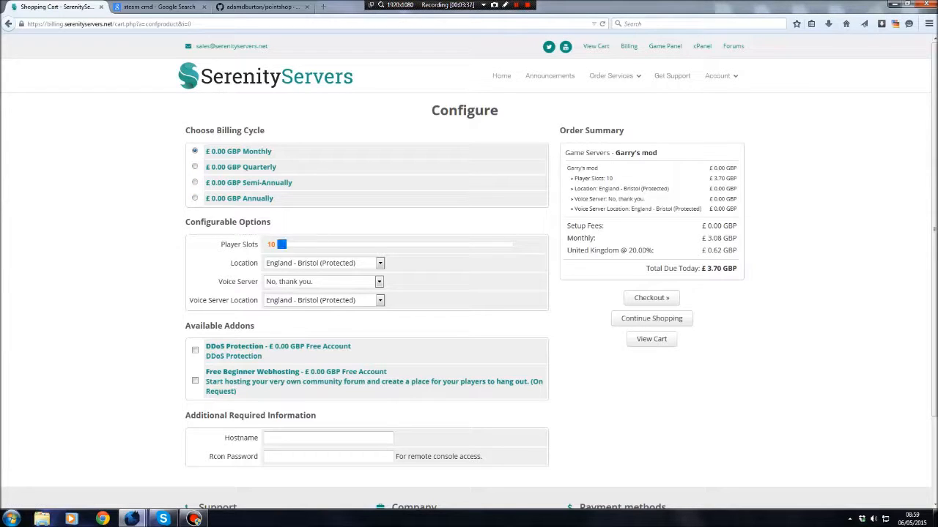
# Try the Player Slots slider at 18, 120 and 12, then return it to 10.
pyautogui.moveTo(281, 244); pyautogui.dragTo(301, 243)
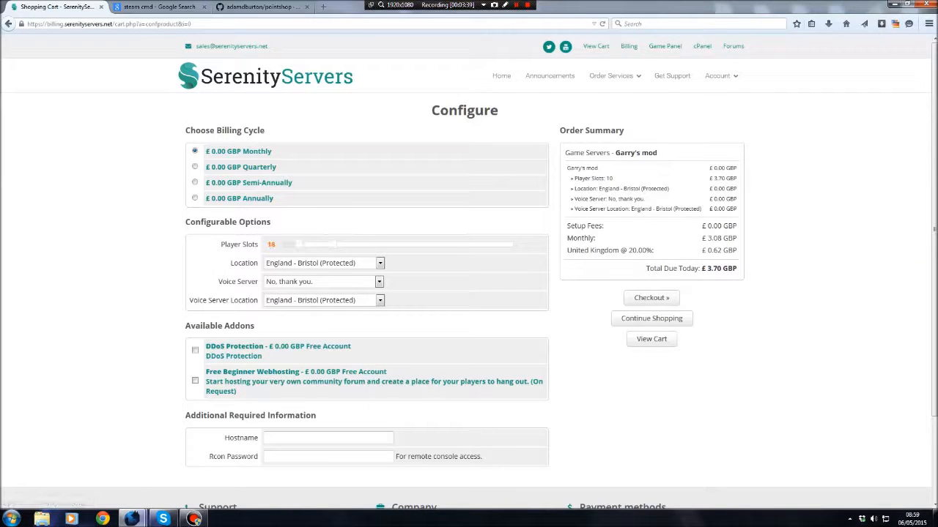
pyautogui.moveTo(300, 244); pyautogui.dragTo(513, 244)
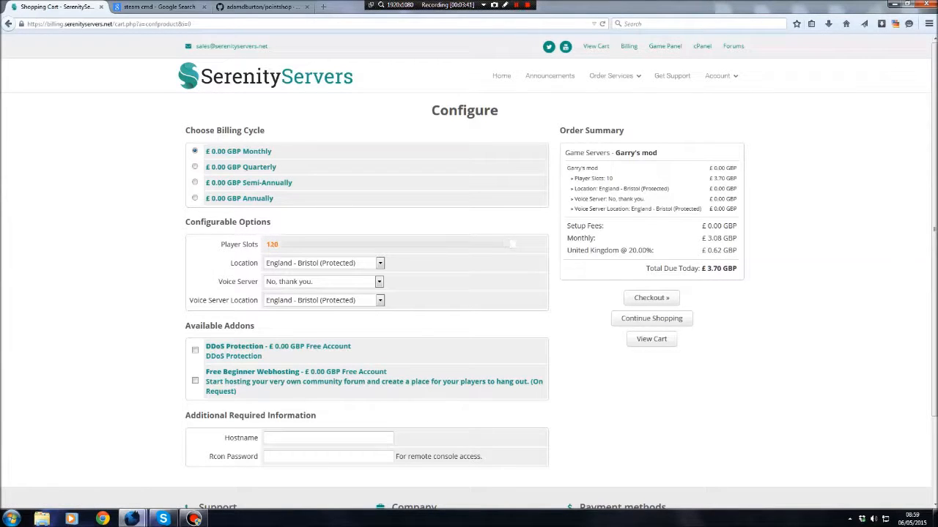
pyautogui.moveTo(513, 244); pyautogui.dragTo(292, 244)
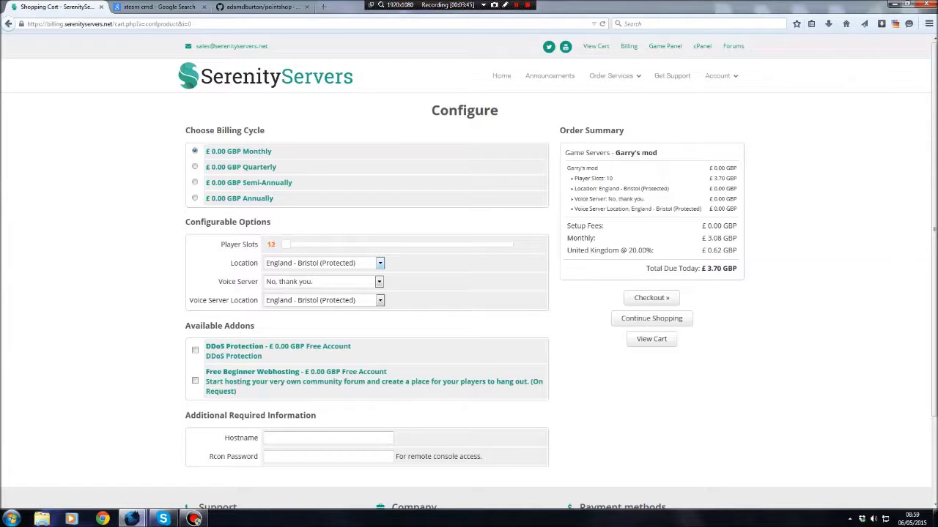
pyautogui.moveTo(285, 244); pyautogui.dragTo(281, 244)
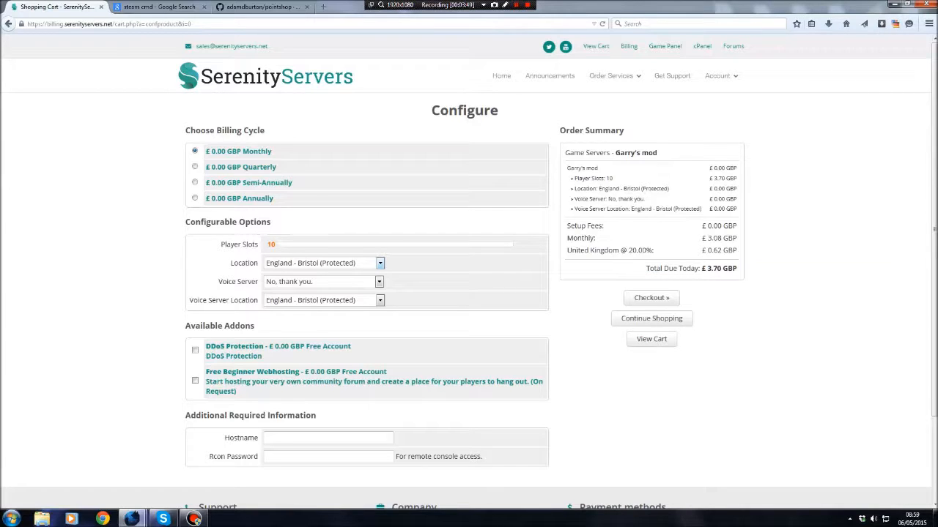
# Keep England - Bristol as the server location.
pyautogui.click(380, 263)
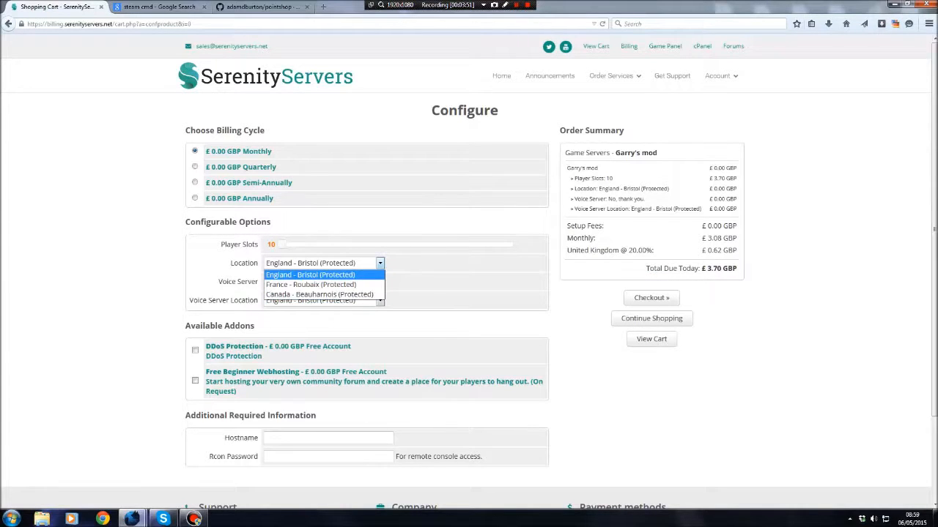
pyautogui.click(323, 281)
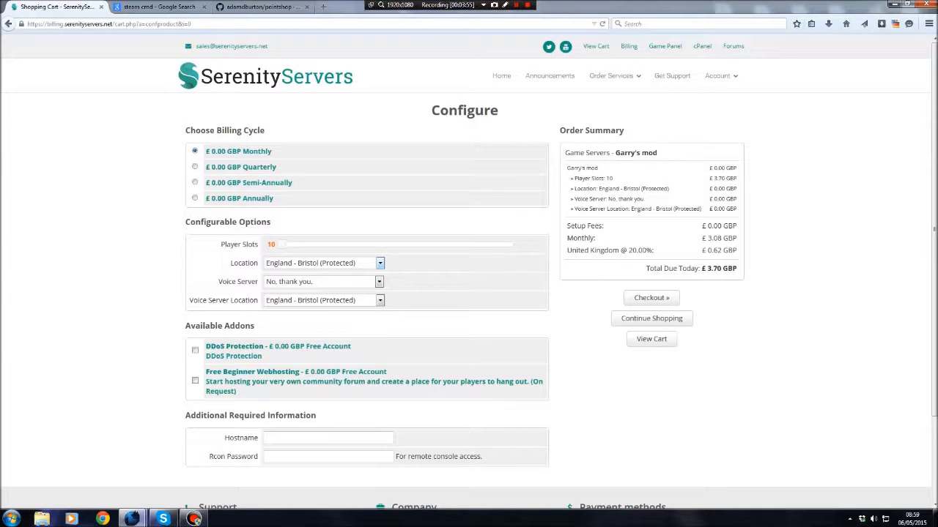
pyautogui.click(379, 282)
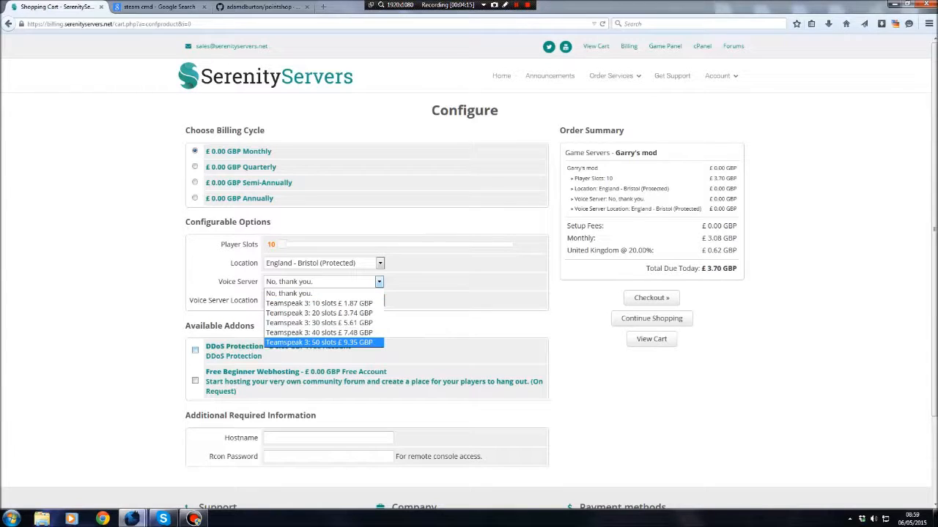
# Leave Voice Server on 'No, thank you.' and tick the free DDoS Protection addon.
pyautogui.click(289, 293)
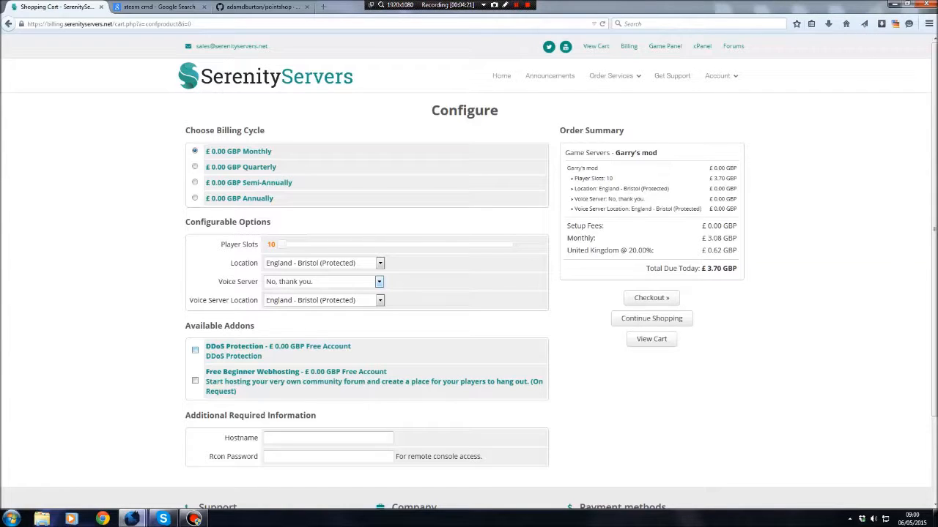
pyautogui.click(195, 350)
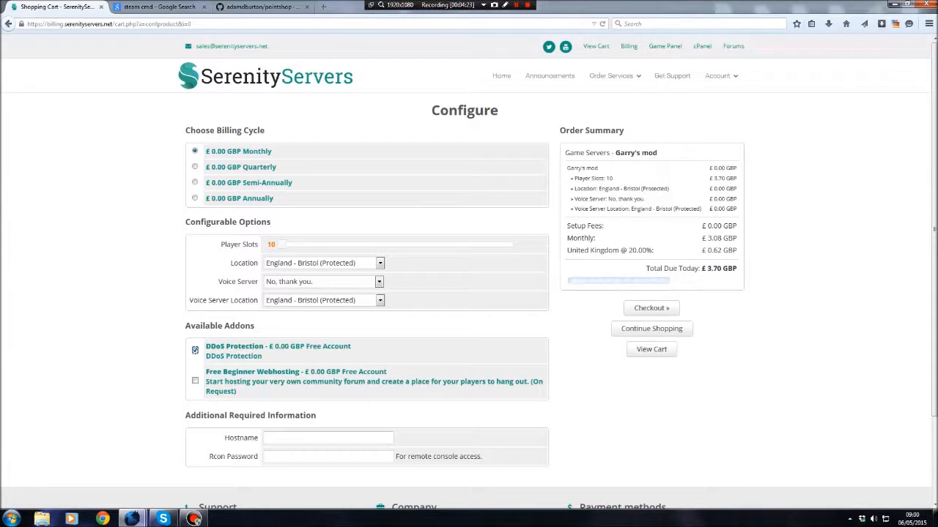
pyautogui.click(194, 350)
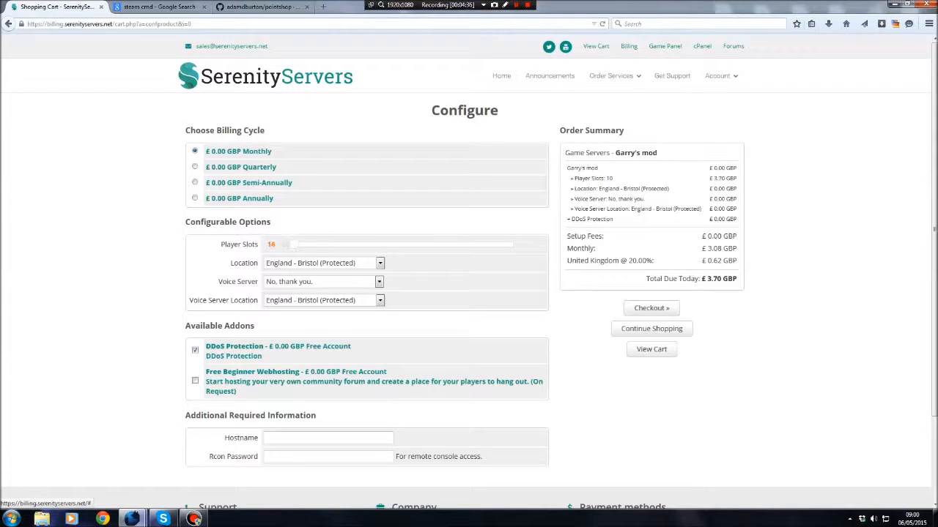
# Set Player Slots to 13 (£4.81 due) and fill in the Hostname and Rcon Password.
pyautogui.moveTo(293, 244); pyautogui.dragTo(289, 244)
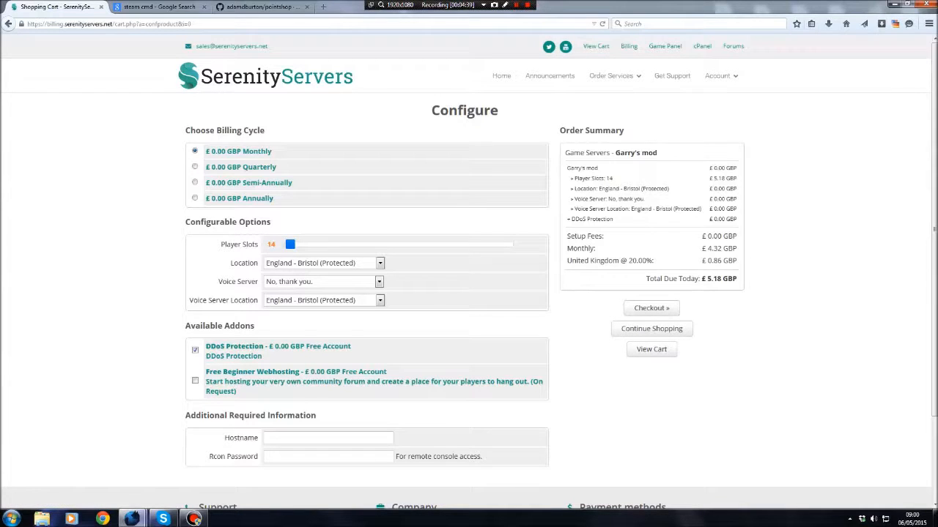
pyautogui.moveTo(289, 244); pyautogui.dragTo(286, 244)
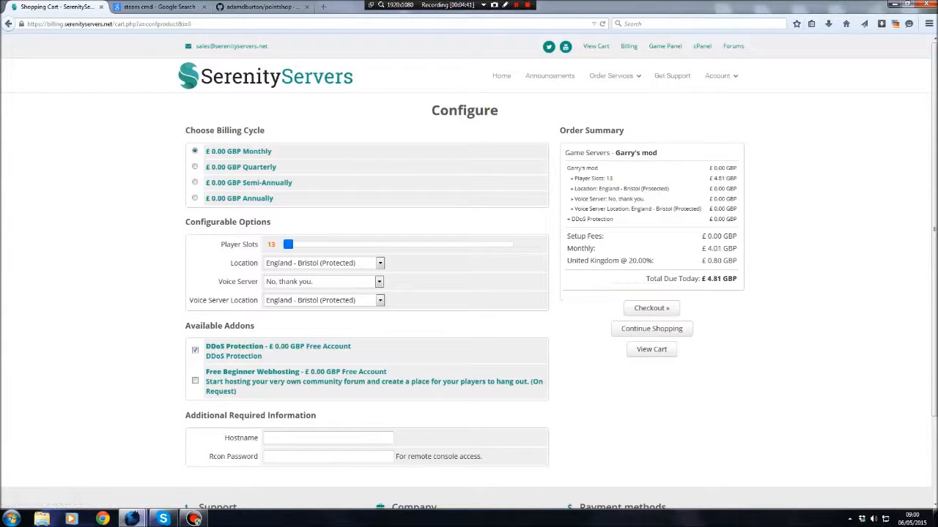
pyautogui.scroll(-3)
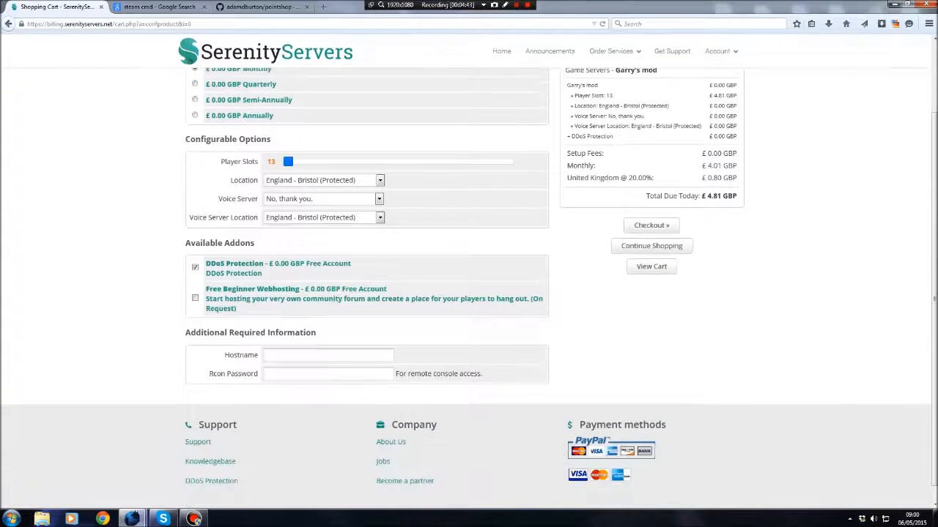
pyautogui.scroll(-3)
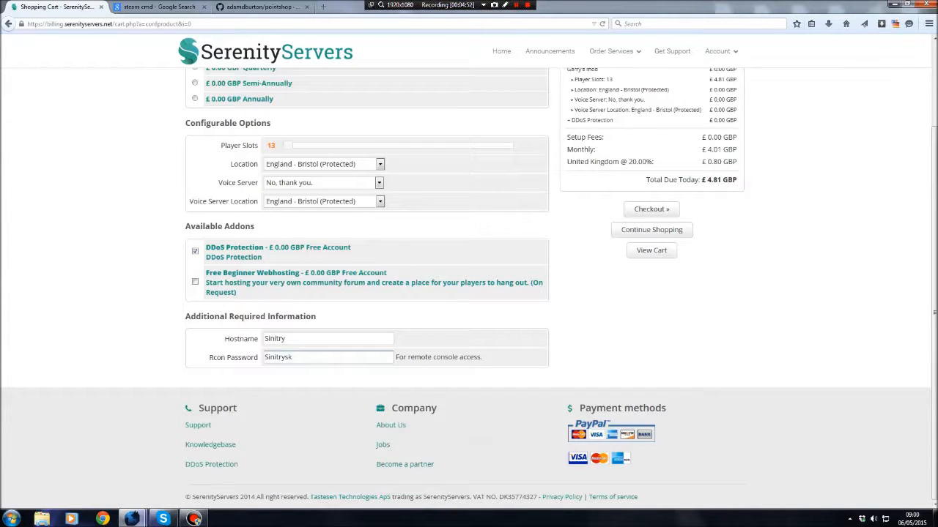
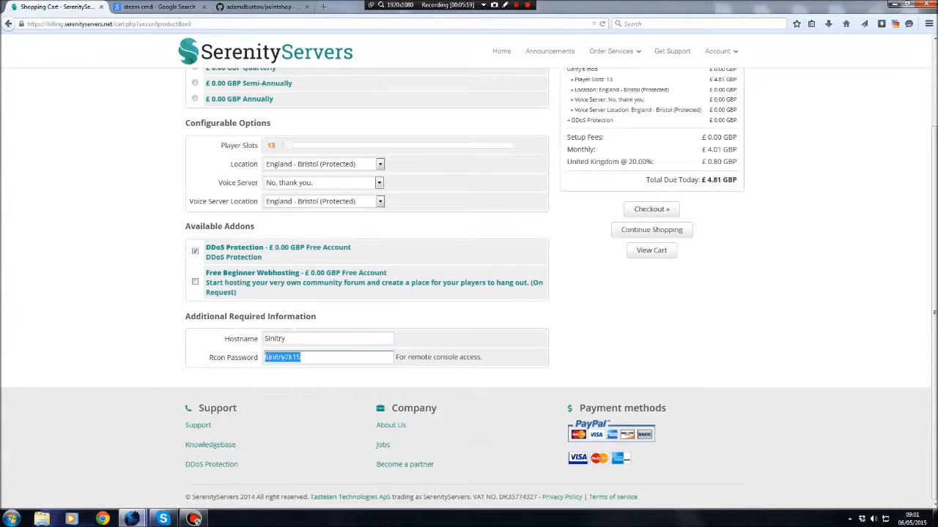
pyautogui.scroll(3)
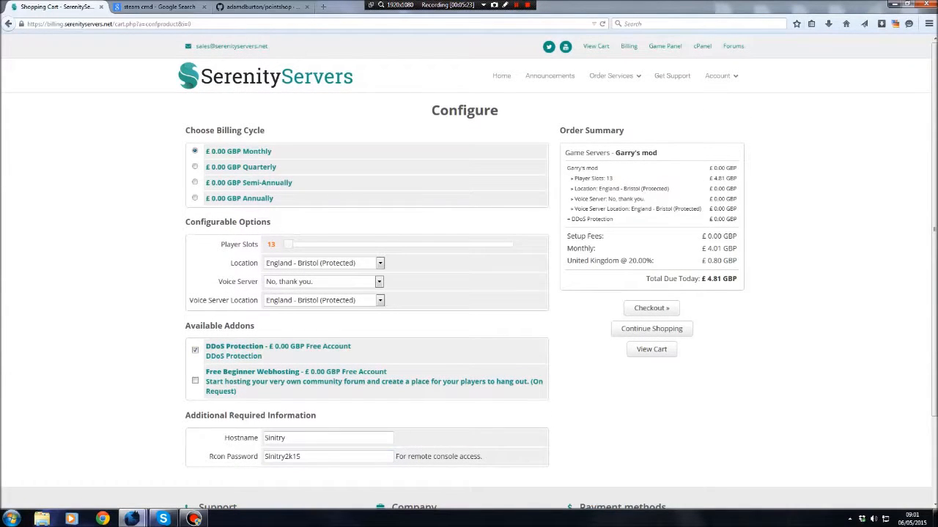
# Check out the 13-slot order and choose PayPal as the payment method.
pyautogui.click(650, 308)
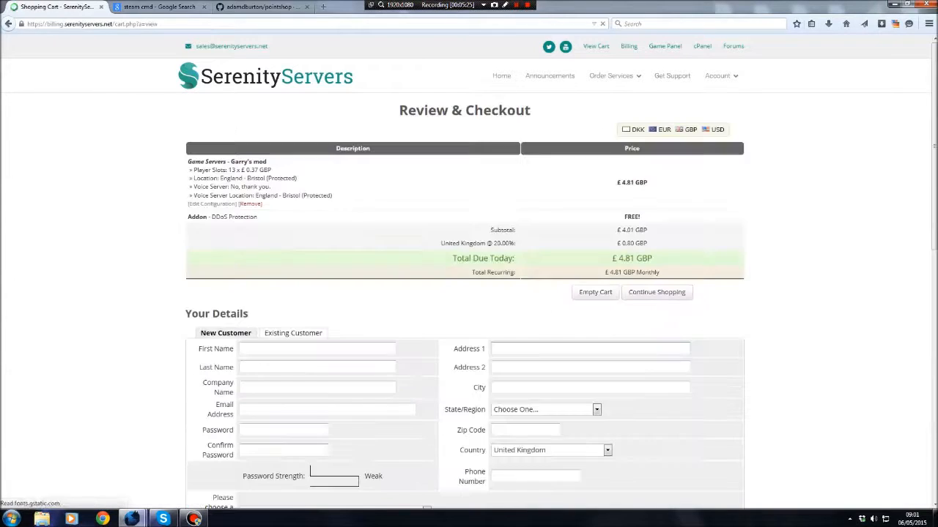
pyautogui.scroll(-3)
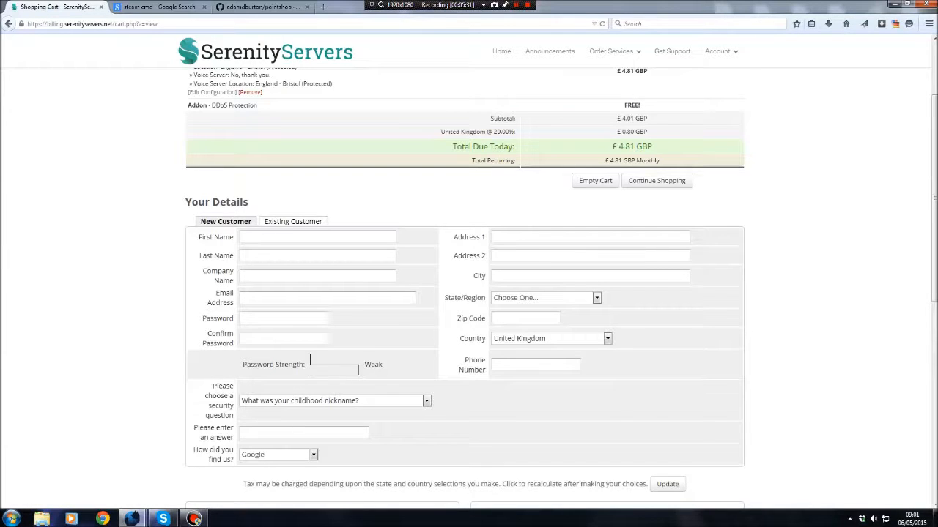
pyautogui.scroll(-3)
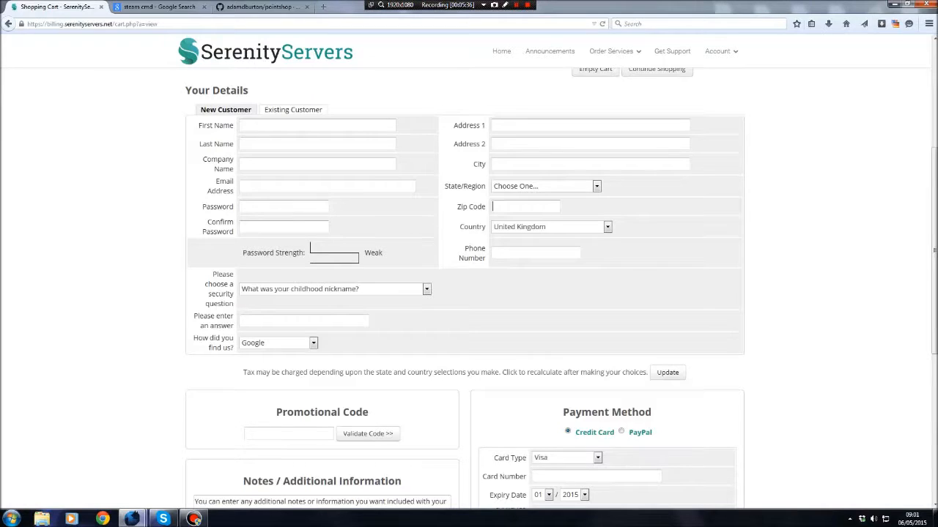
pyautogui.scroll(3)
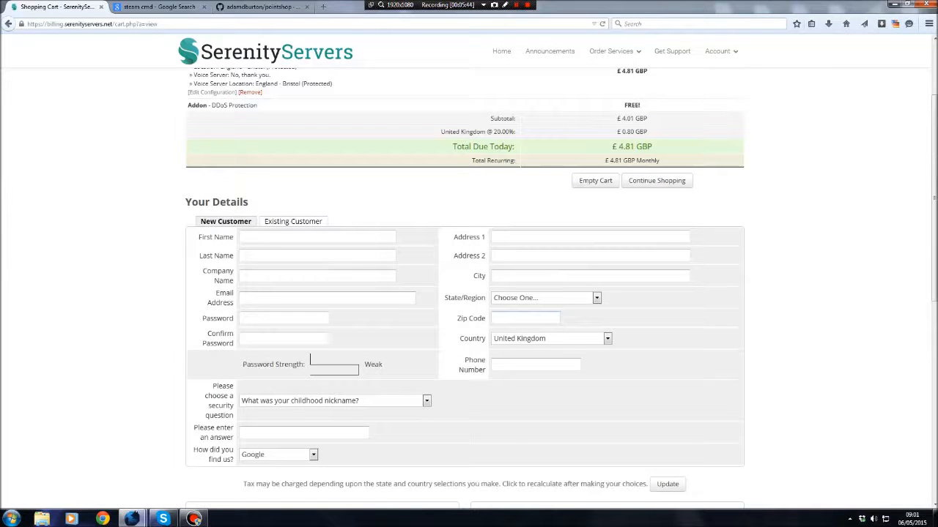
pyautogui.scroll(-3)
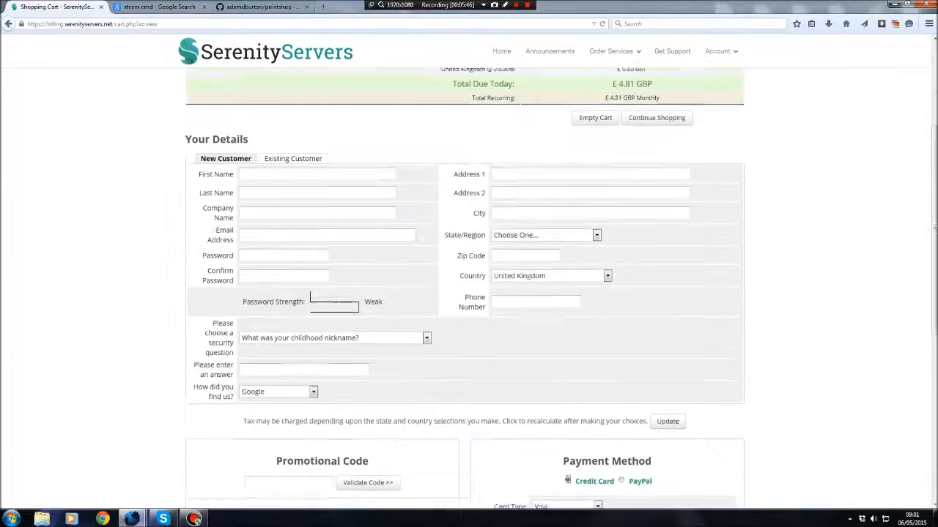
pyautogui.scroll(-3)
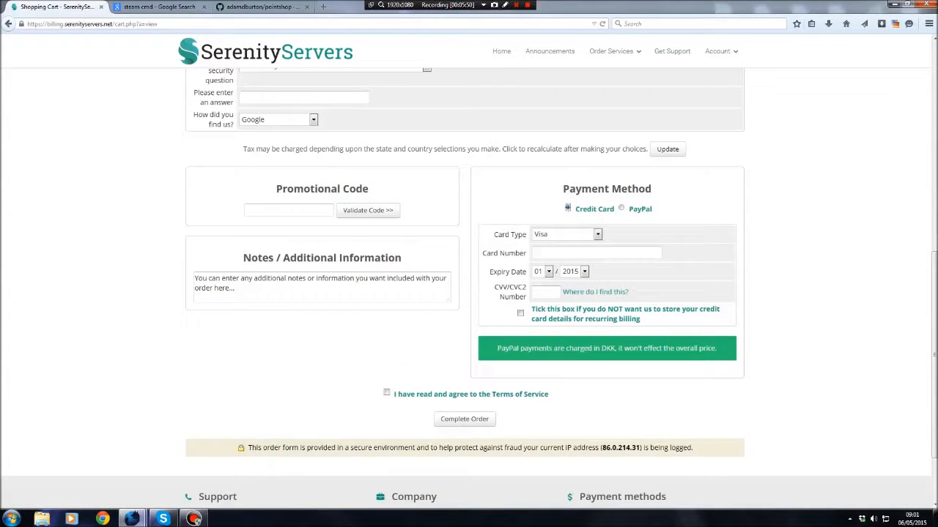
pyautogui.click(621, 209)
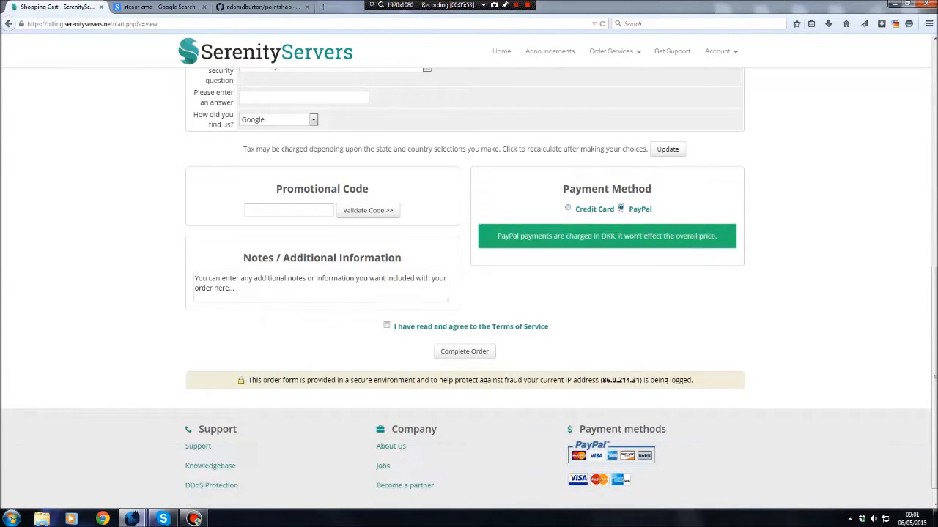
pyautogui.scroll(-3)
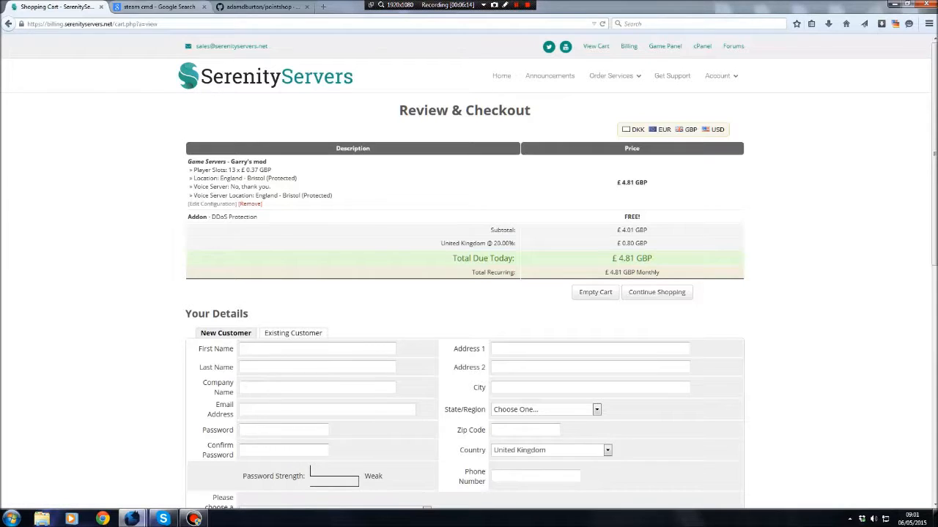
# Open the 'SteamCMD - Valve Developer Community' result from the steam cmd search.
pyautogui.click(157, 6)
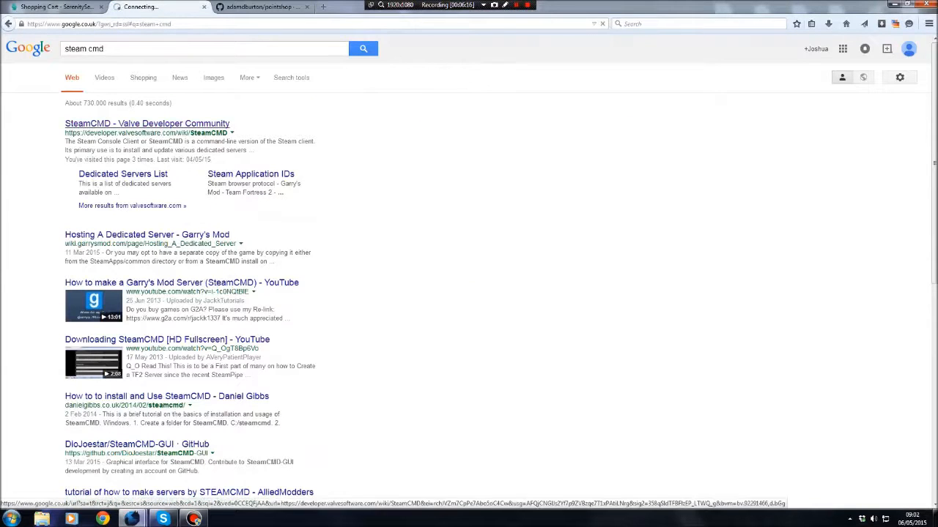
pyautogui.click(146, 123)
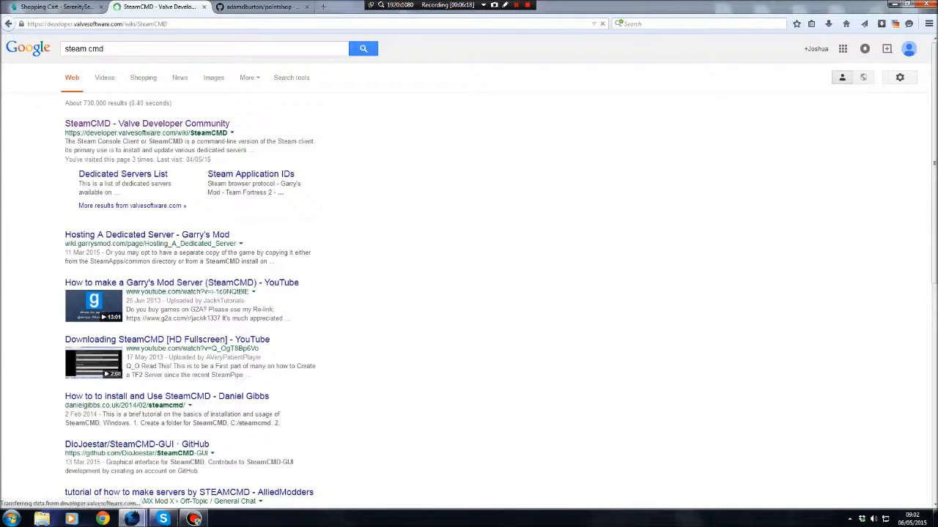
pyautogui.click(148, 122)
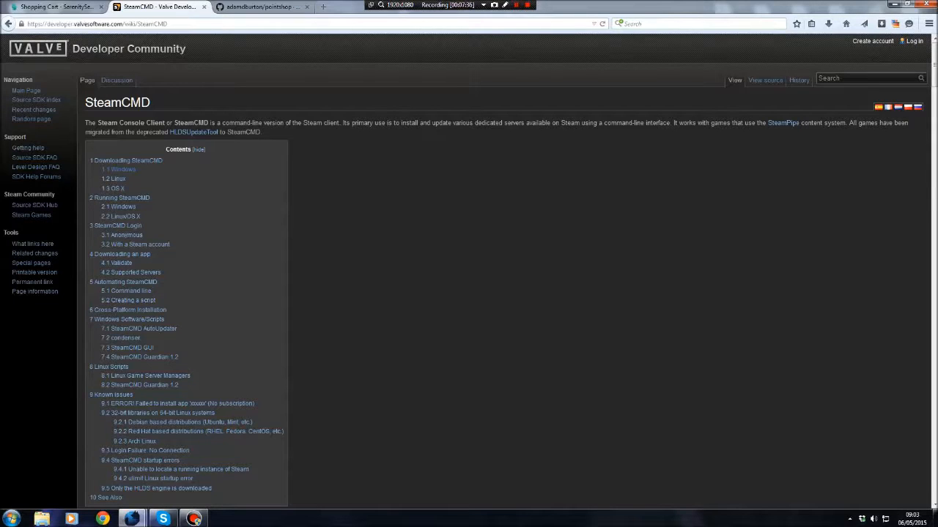
# Jump to the SteamCMD article's Windows section and download steamcmd.zip.
pyautogui.click(55, 6)
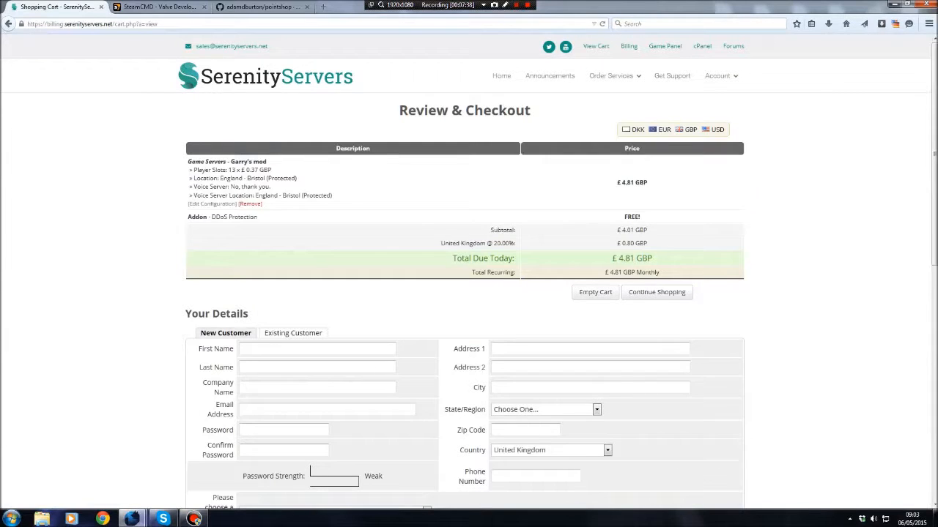
pyautogui.click(158, 7)
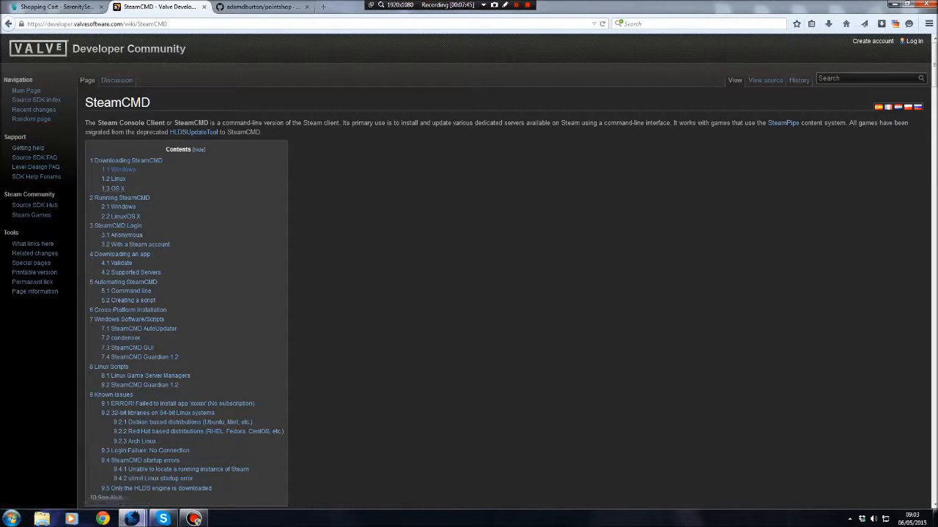
pyautogui.moveTo(122, 170)
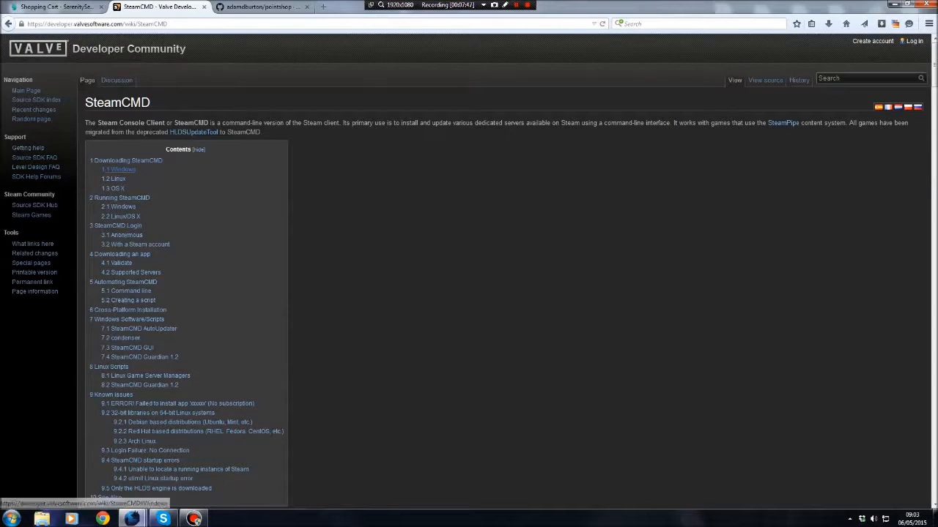
pyautogui.moveTo(127, 160)
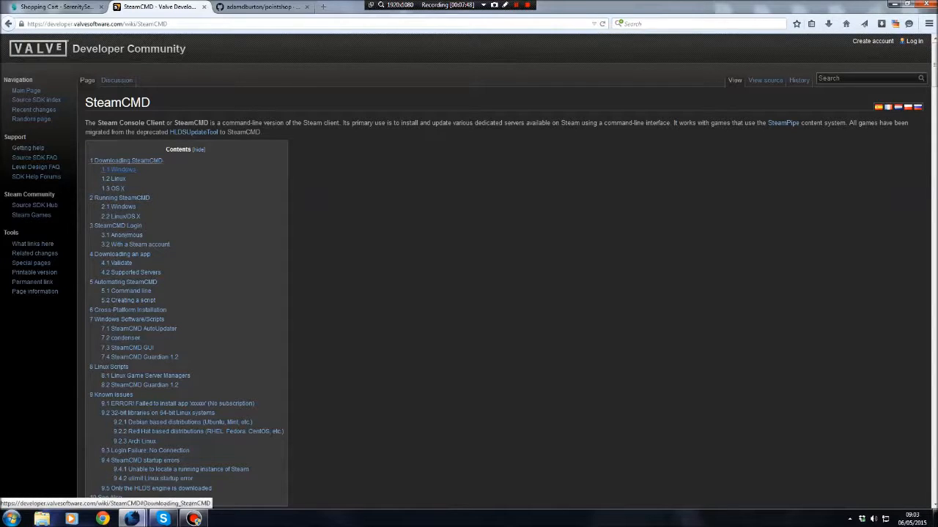
pyautogui.moveTo(113, 189)
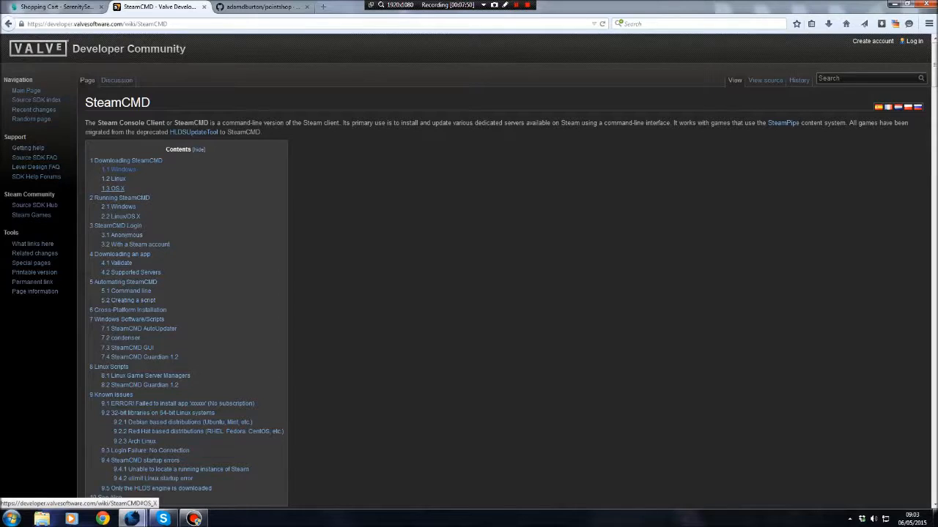
pyautogui.click(121, 169)
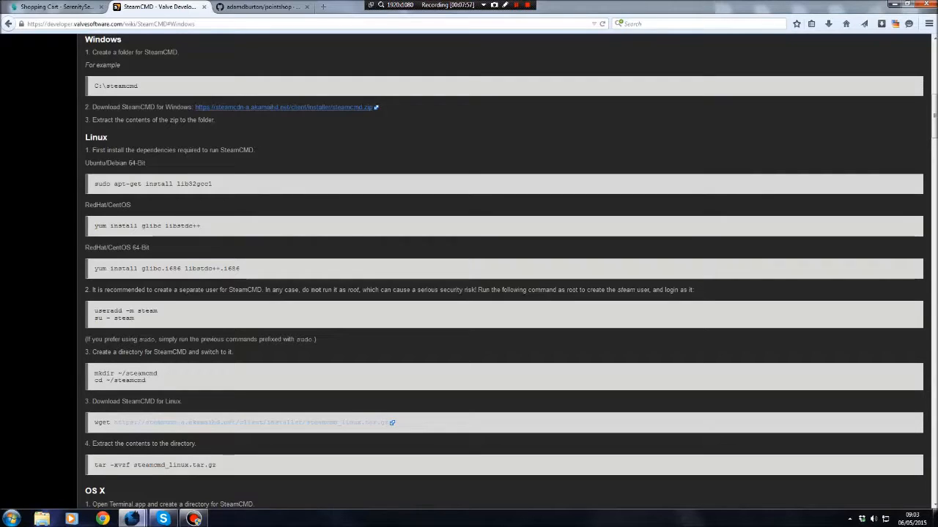
pyautogui.click(829, 23)
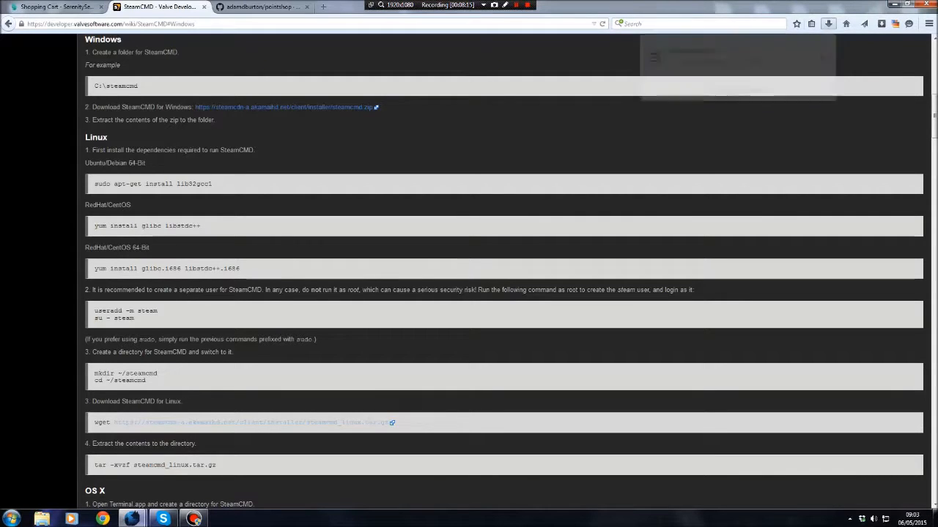
pyautogui.scroll(3)
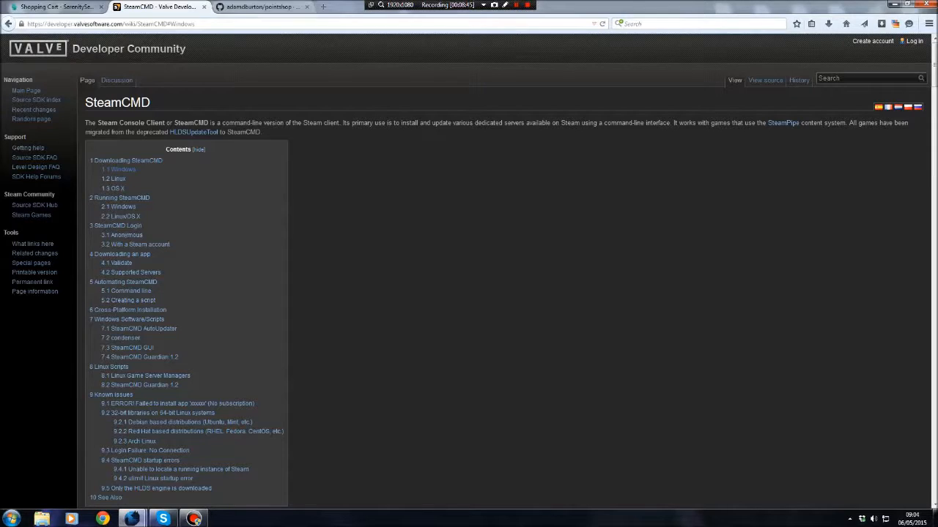
# Download the adamdburton/pointshop repository as a ZIP from its GitHub tab.
pyautogui.click(260, 7)
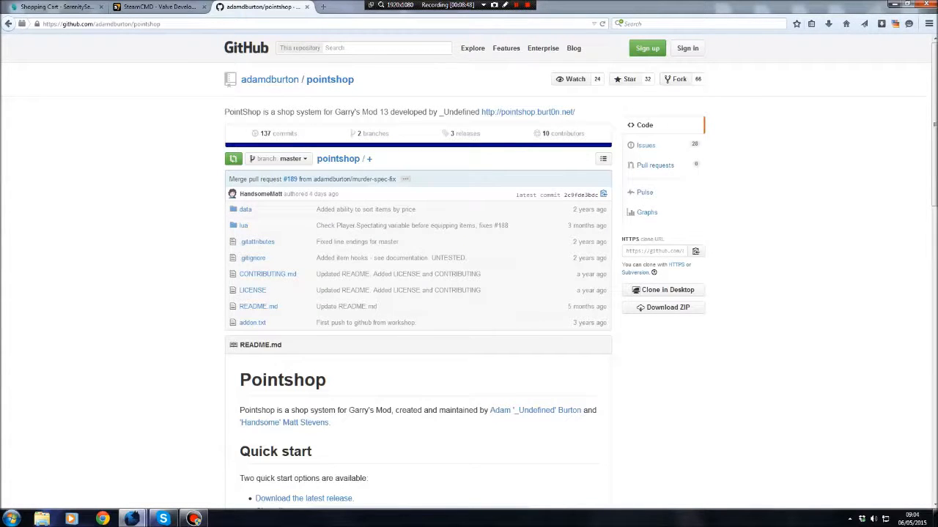
pyautogui.moveTo(662, 307)
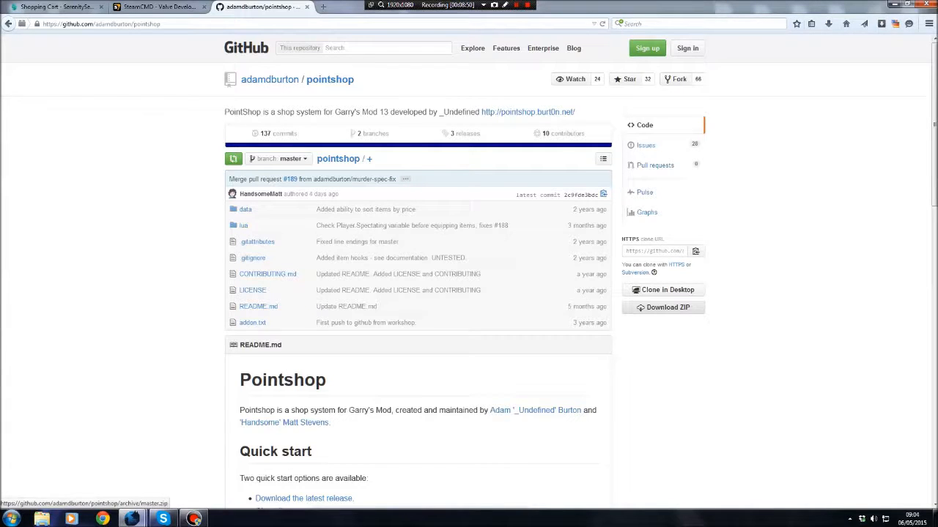
pyautogui.click(827, 23)
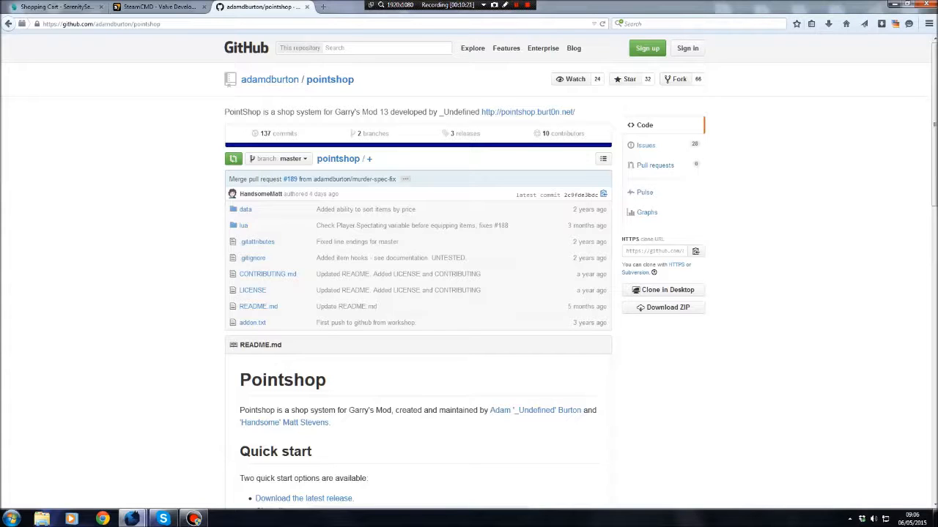
# Open the Downloads folder through Start > Computer.
pyautogui.click(13, 519)
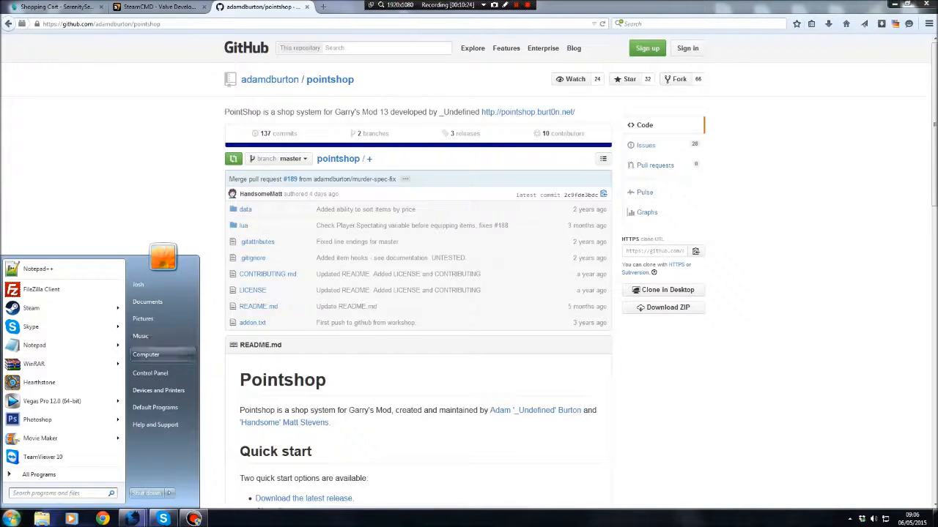
pyautogui.click(146, 354)
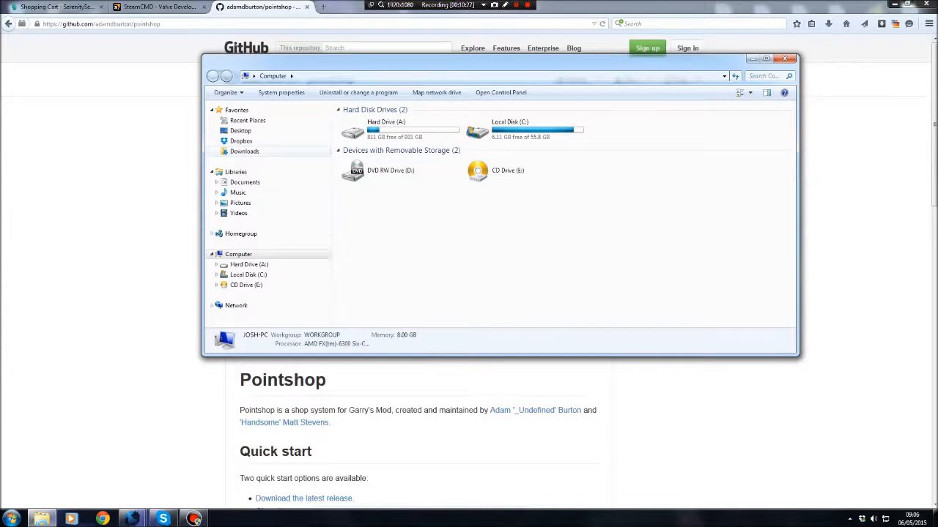
pyautogui.click(244, 151)
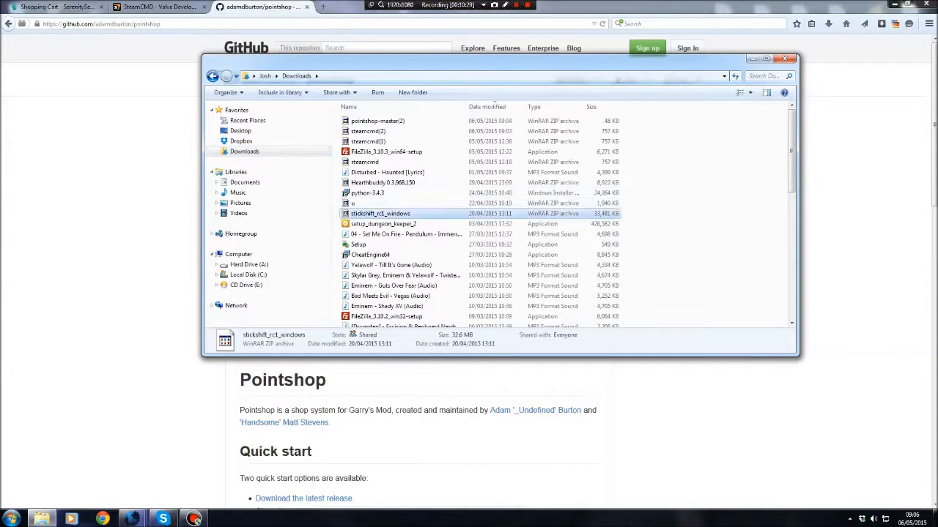
pyautogui.scroll(-3)
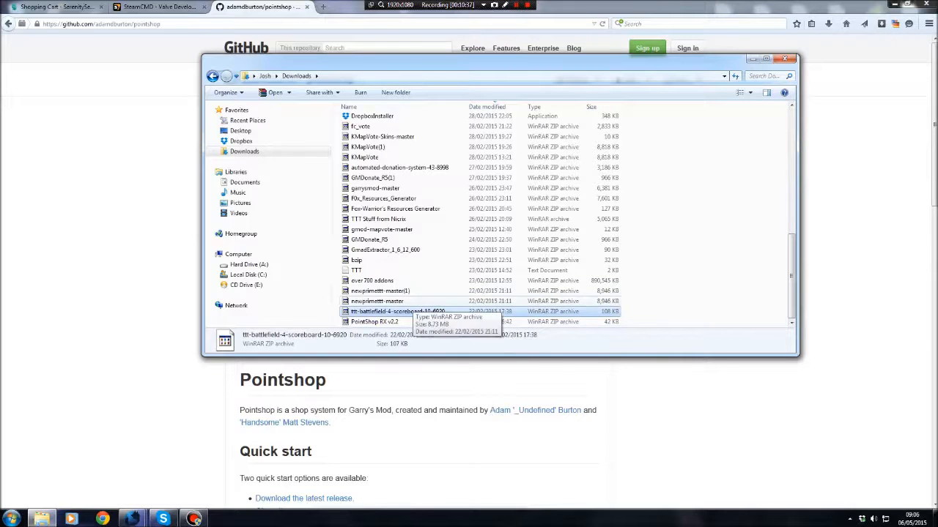
pyautogui.scroll(3)
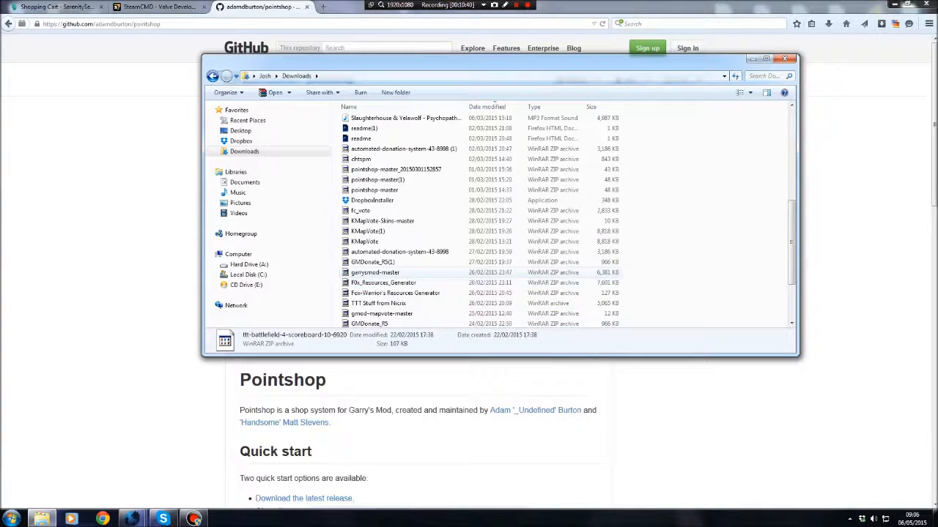
# Select the GMDonate_R5(1), automated-donation-system-43-8998 (1) and fc_vote archives.
pyautogui.click(373, 261)
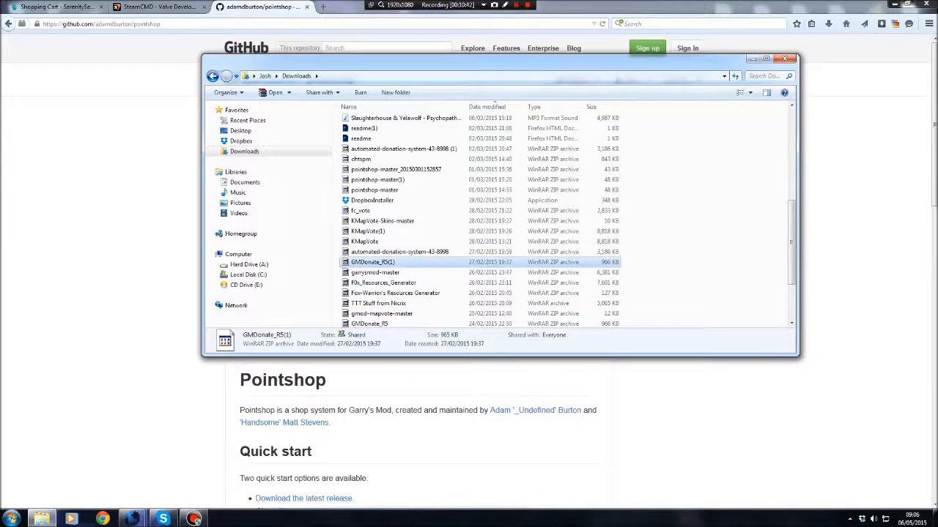
pyautogui.scroll(3)
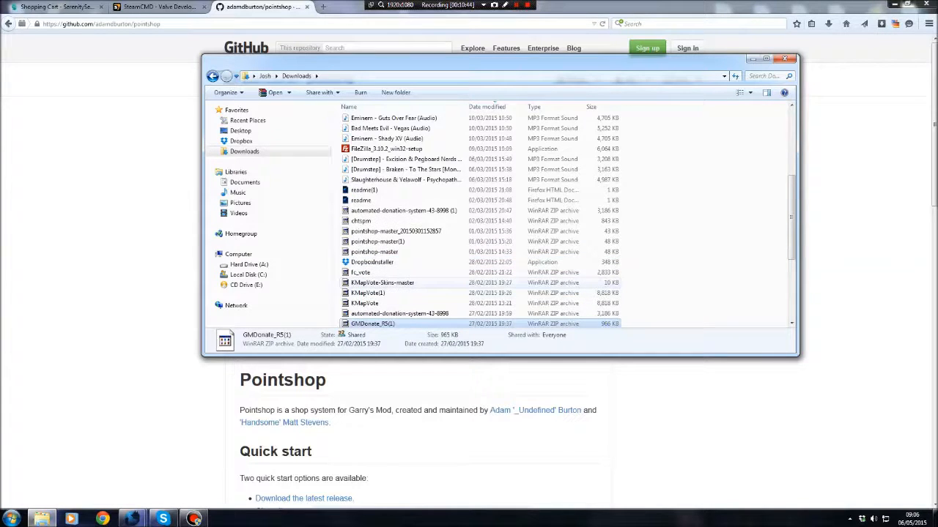
pyautogui.scroll(3)
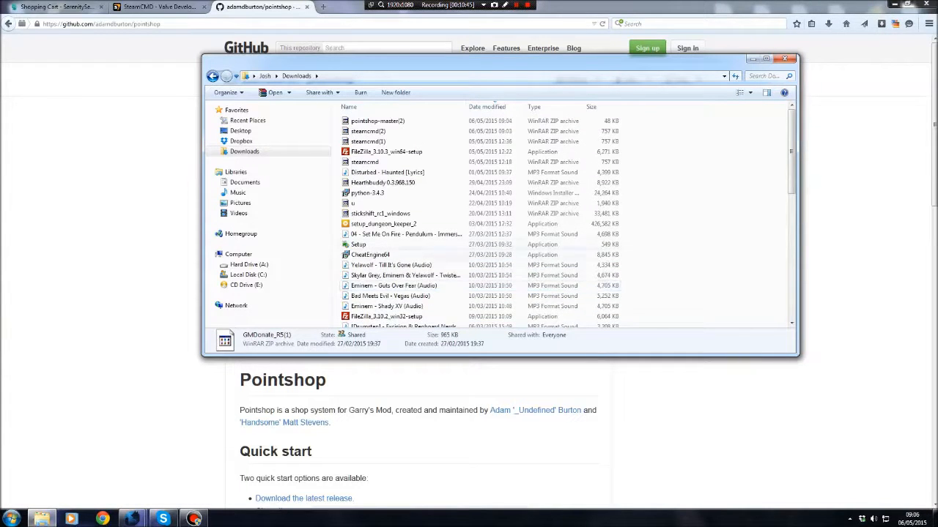
pyautogui.scroll(-3)
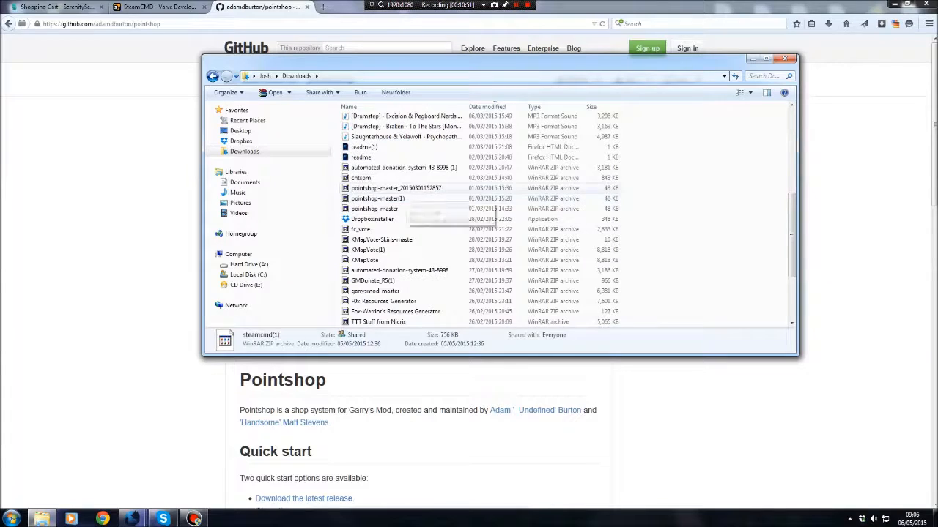
pyautogui.click(403, 167)
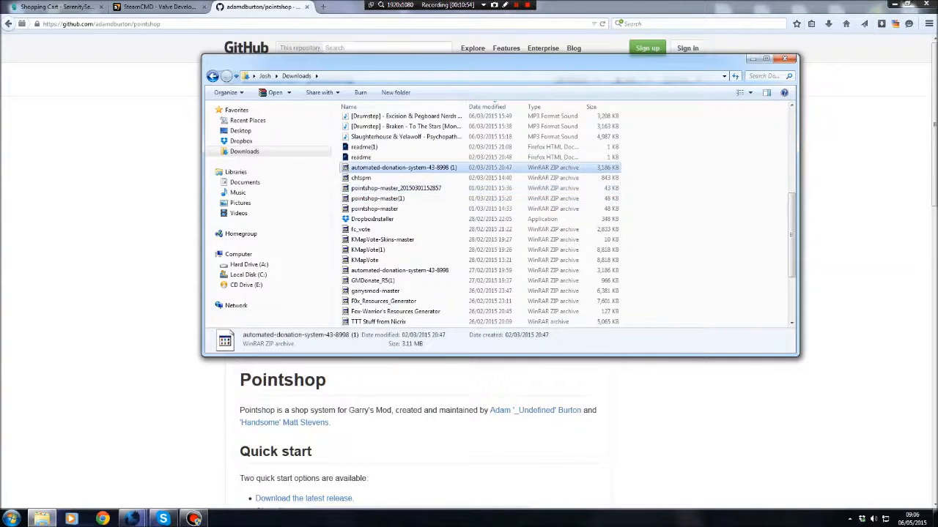
pyautogui.moveTo(382, 240)
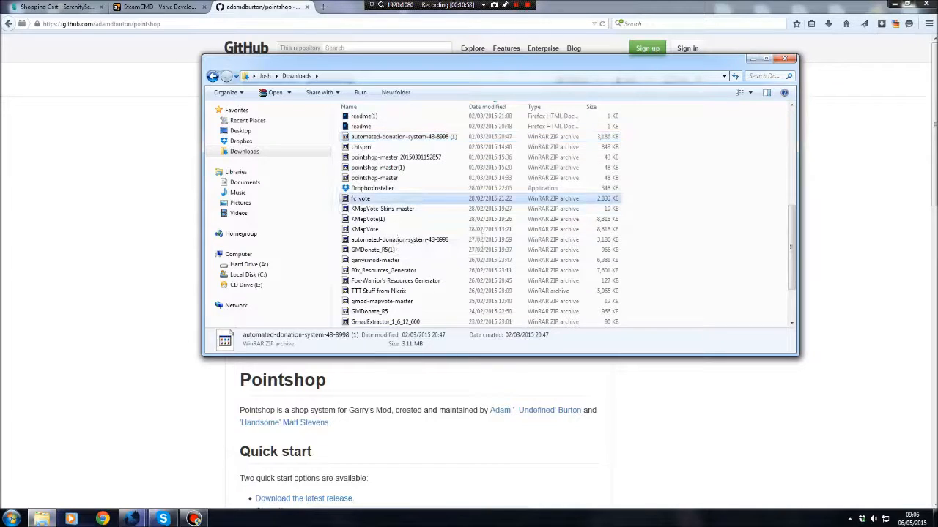
pyautogui.click(360, 198)
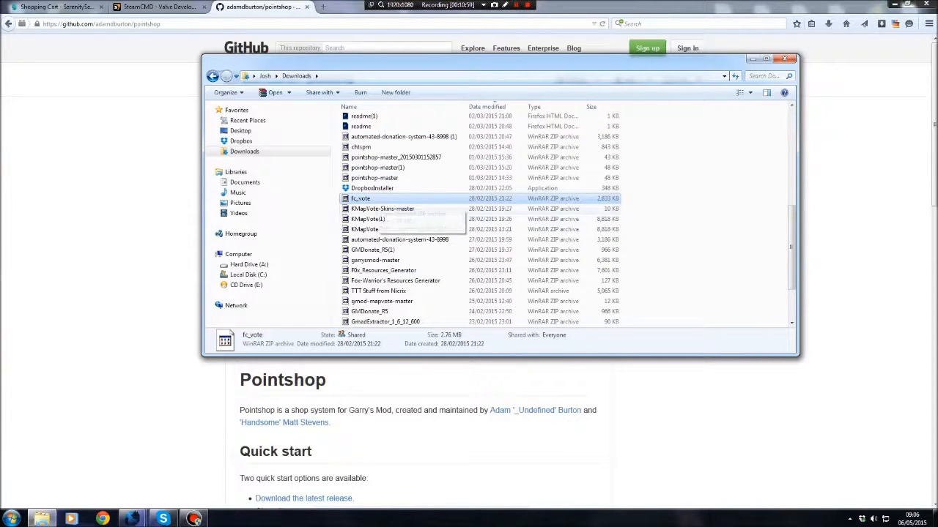
# Select the 869 MB 'over 700 addons' archive and view its details.
pyautogui.scroll(-3)
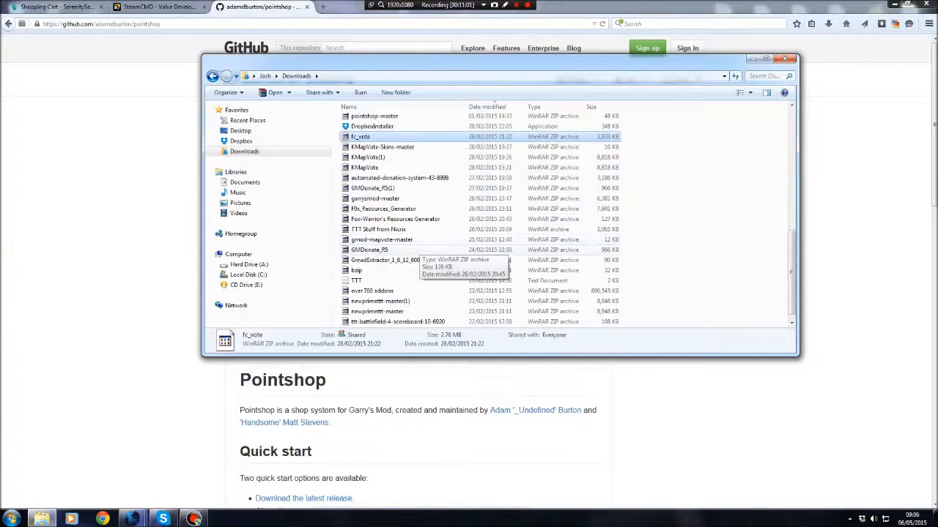
pyautogui.scroll(-3)
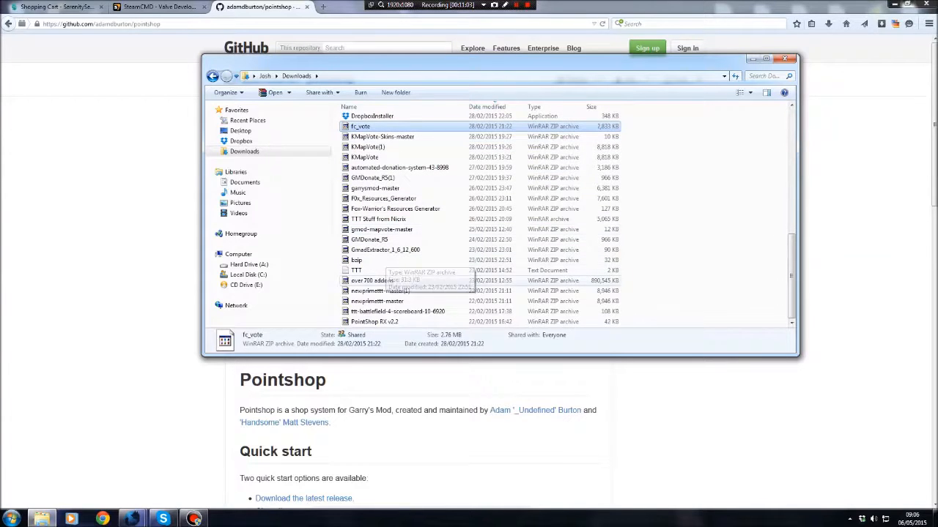
pyautogui.click(373, 281)
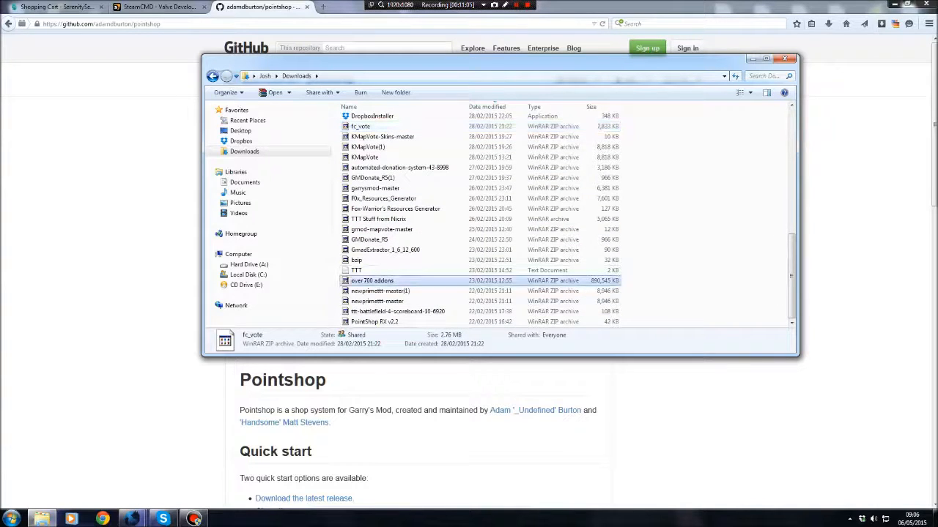
pyautogui.click(372, 280)
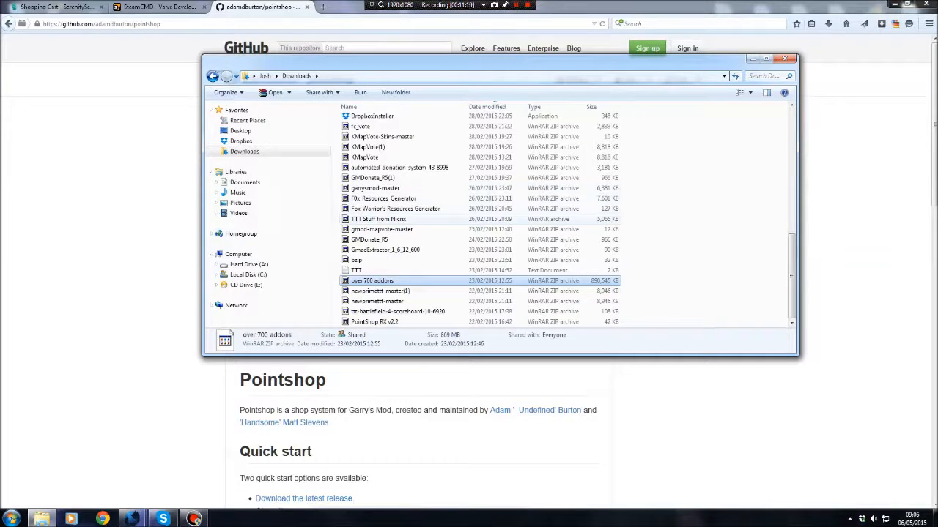
pyautogui.moveTo(378, 219)
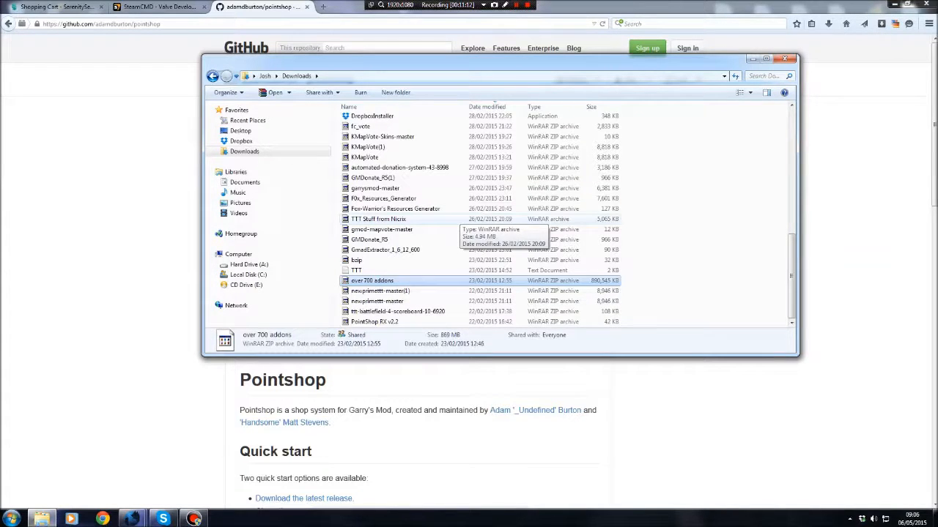